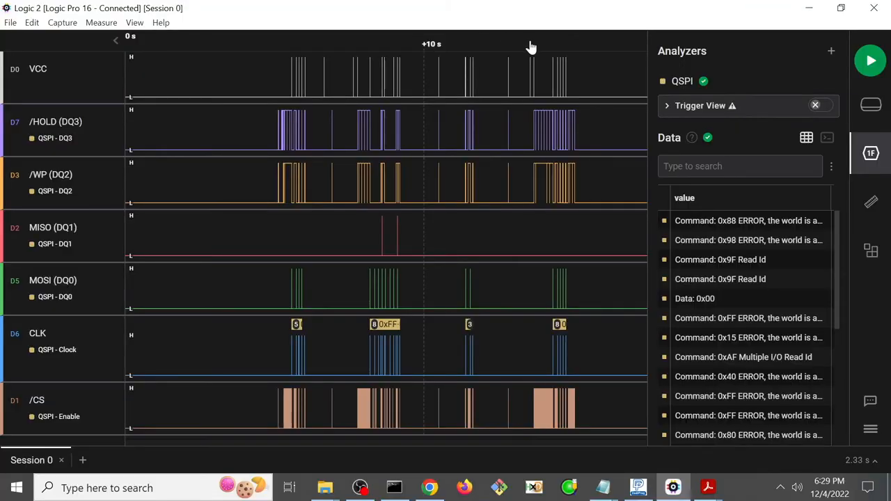
pyautogui.moveTo(710, 47)
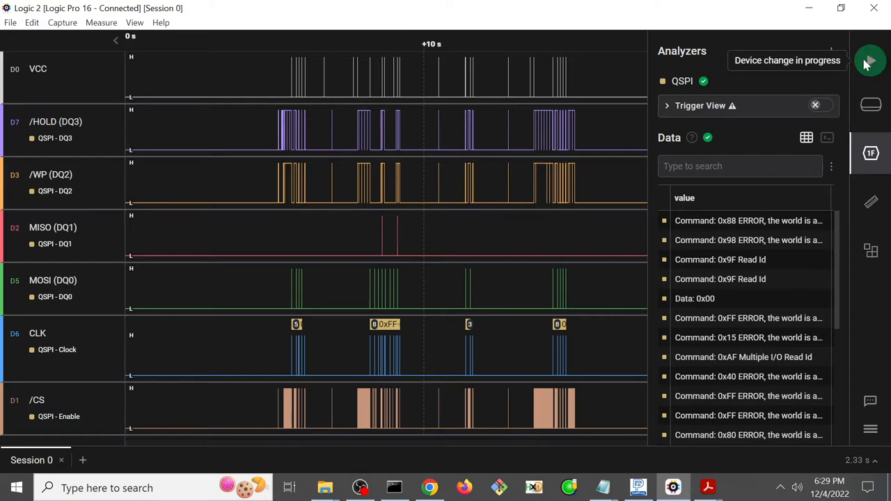
# - Start a new live capture of the flash signals with the QSPI analyzer running
pyautogui.click(870, 61)
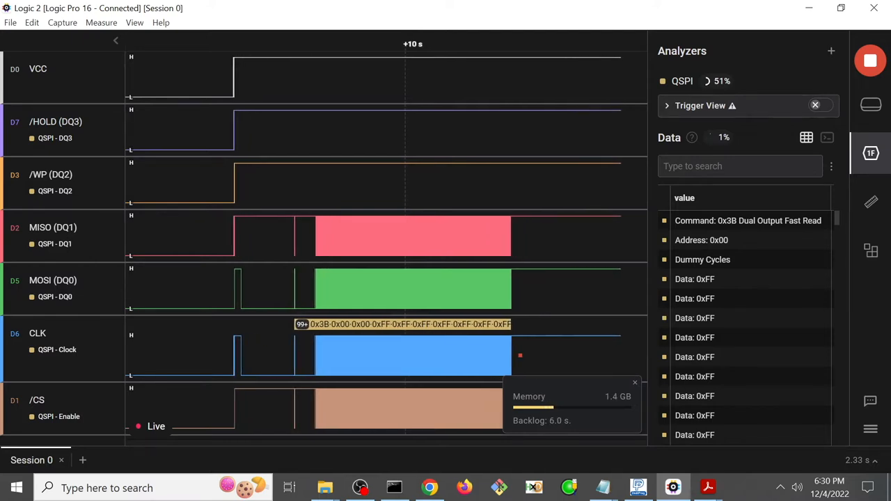
# - Stop the capture and jump to the 0x3B Dual Output Fast Read command in the data table
pyautogui.click(870, 61)
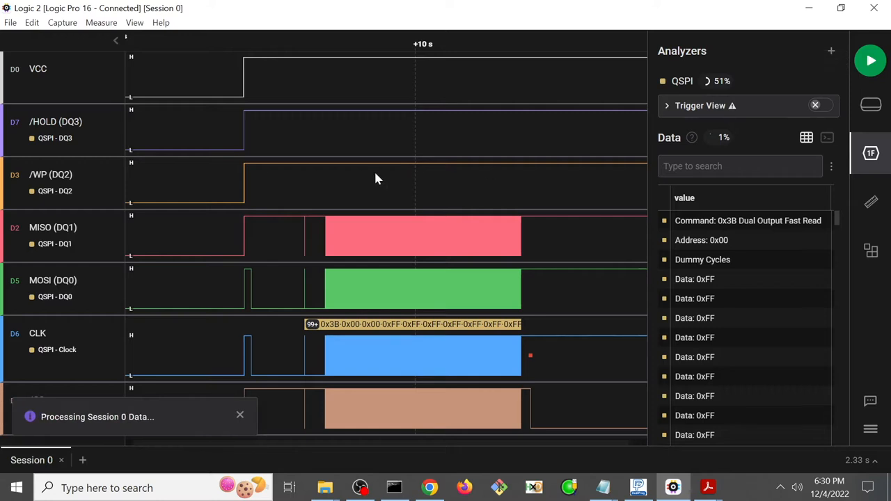
pyautogui.moveTo(362, 184)
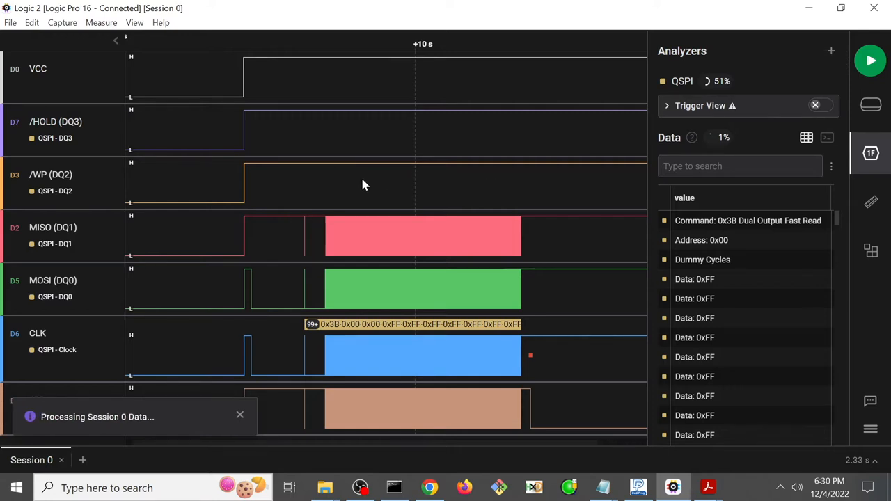
pyautogui.moveTo(763, 248)
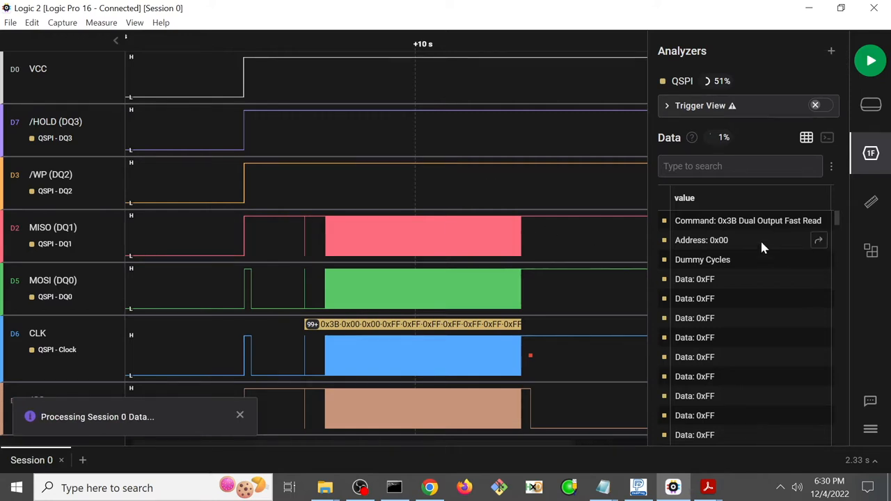
pyautogui.moveTo(731, 221)
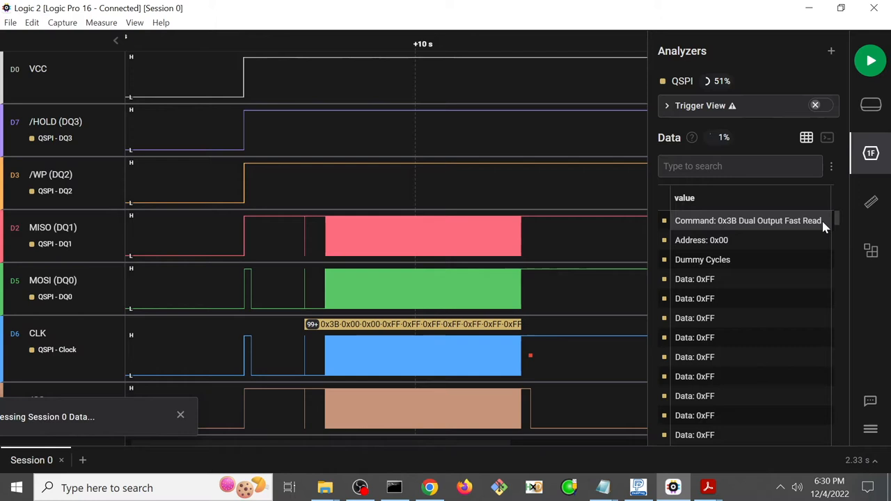
pyautogui.click(181, 415)
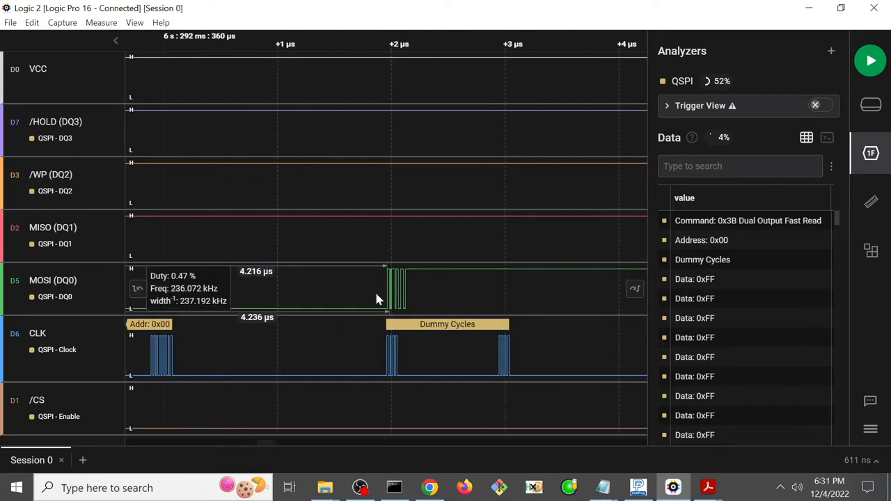
pyautogui.moveTo(634, 357)
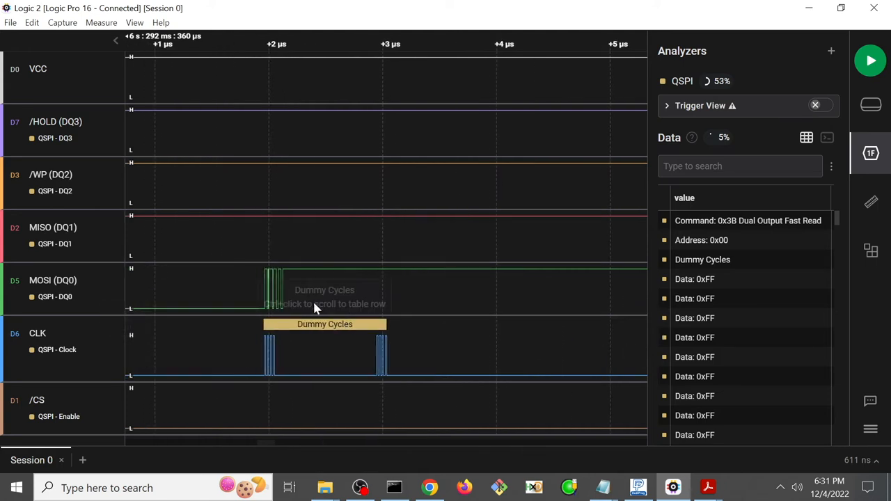
pyautogui.moveTo(416, 349)
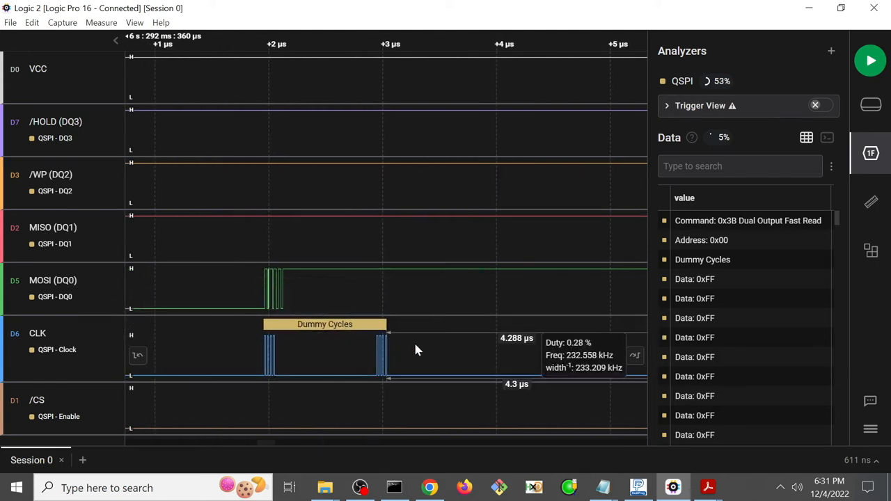
pyautogui.moveTo(635, 360)
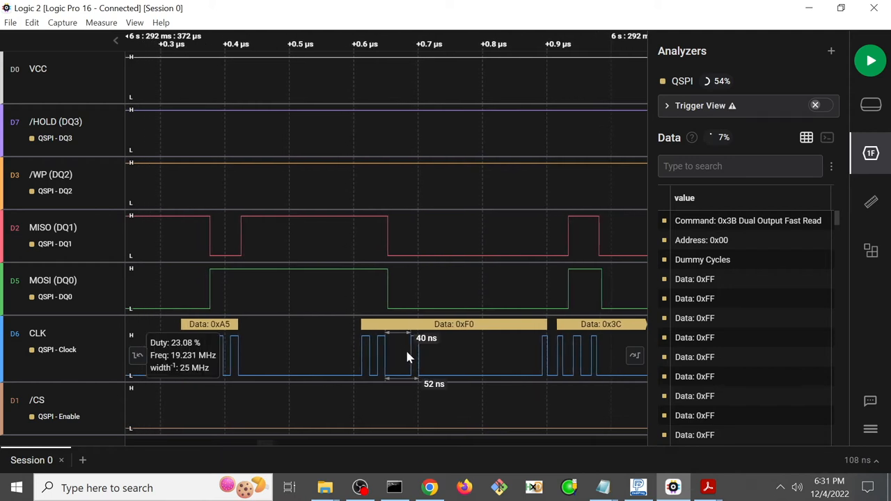
pyautogui.moveTo(478, 332)
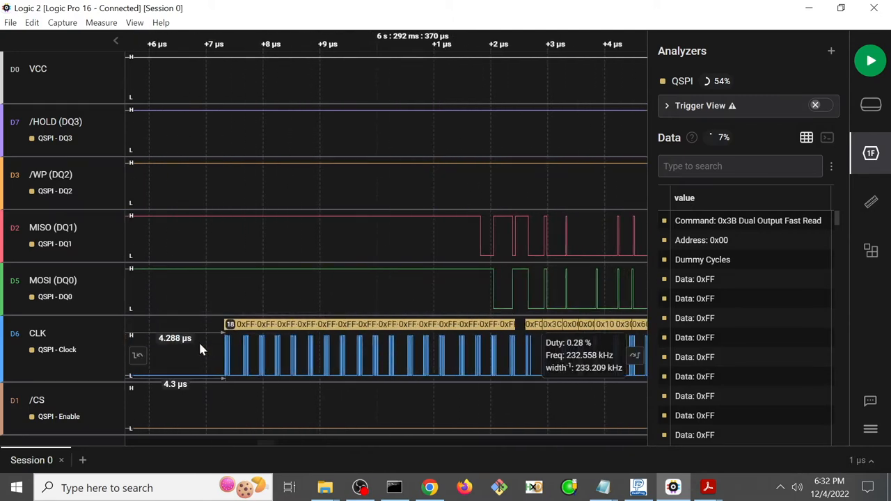
pyautogui.moveTo(369, 335)
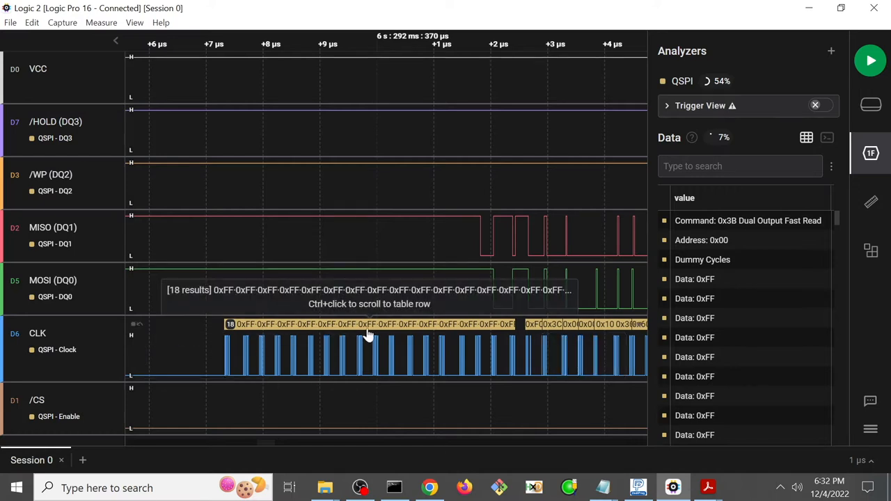
pyautogui.moveTo(476, 306)
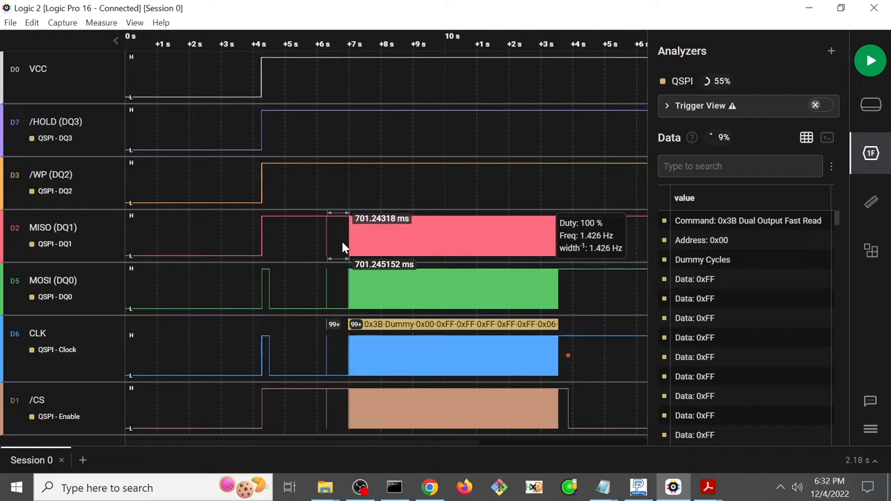
pyautogui.moveTo(348, 240)
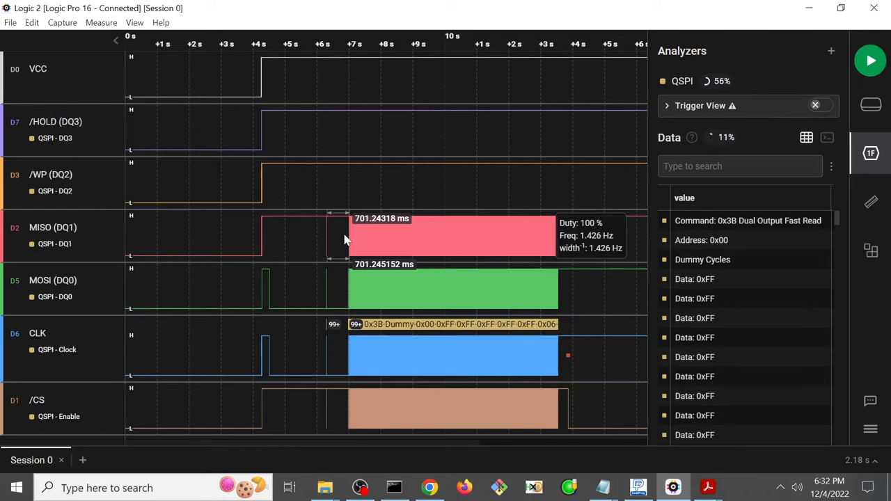
pyautogui.moveTo(348, 201)
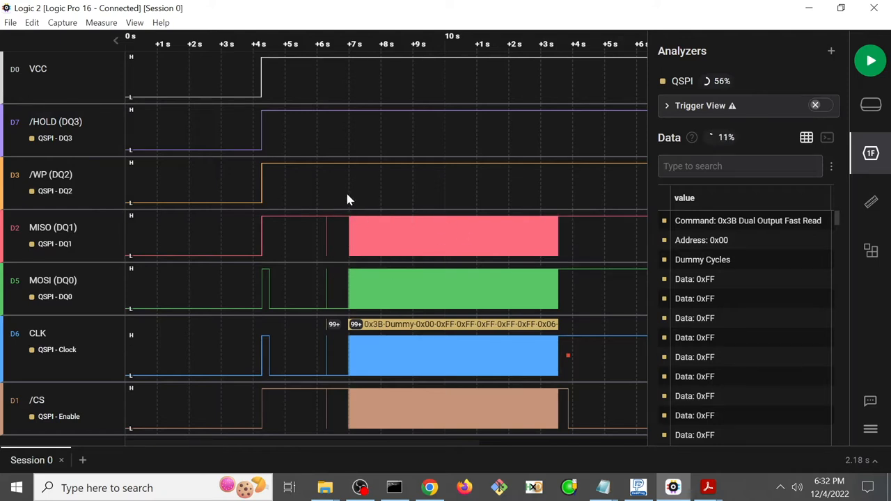
pyautogui.moveTo(341, 251)
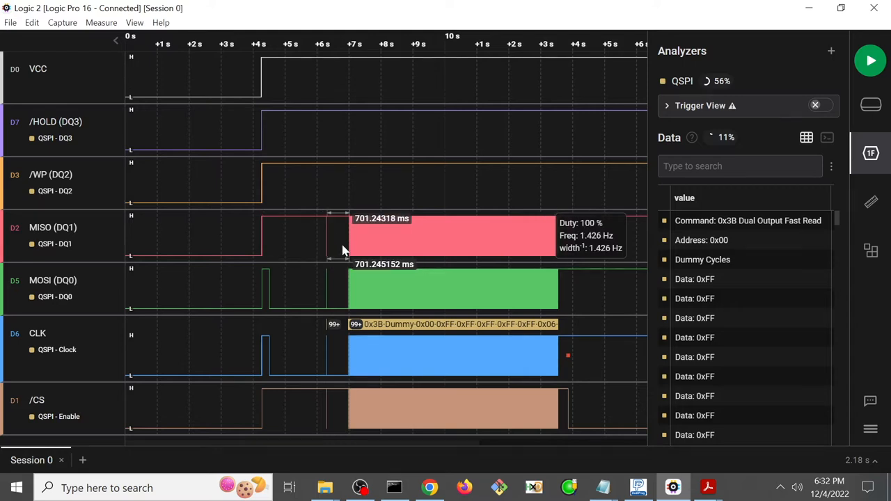
pyautogui.moveTo(373, 212)
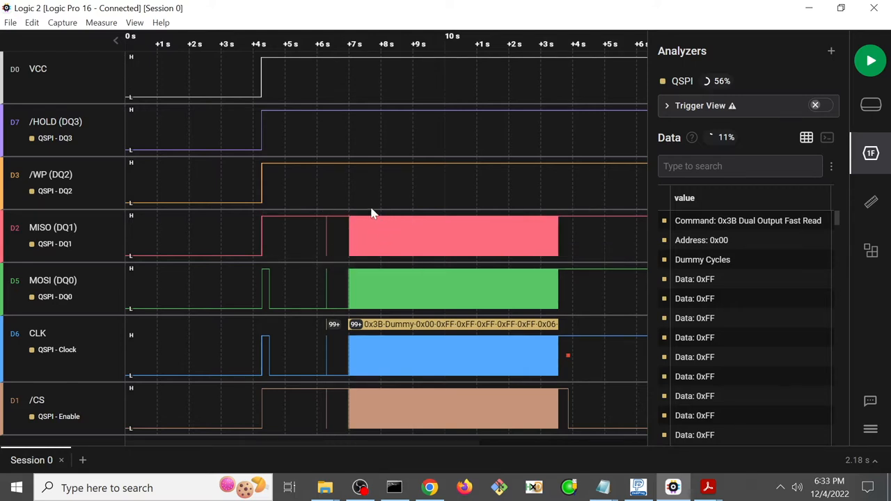
pyautogui.moveTo(327, 254)
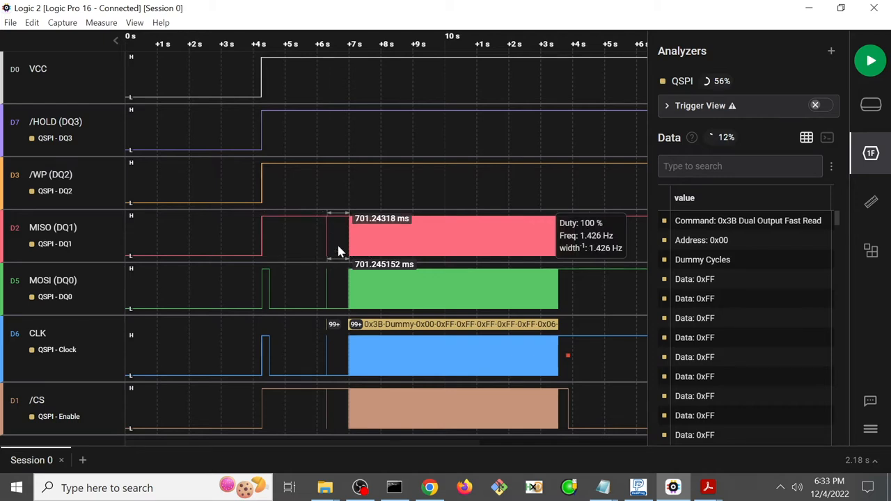
pyautogui.scroll(-3)
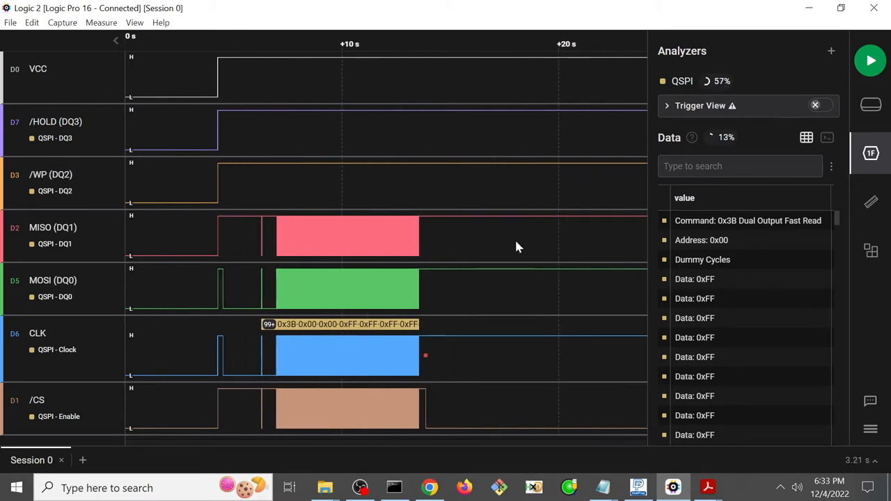
pyautogui.moveTo(532, 300)
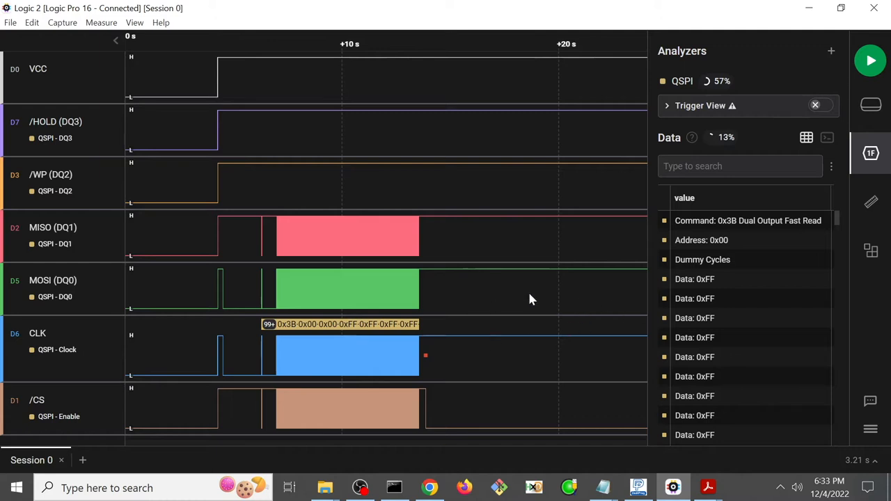
pyautogui.moveTo(573, 242)
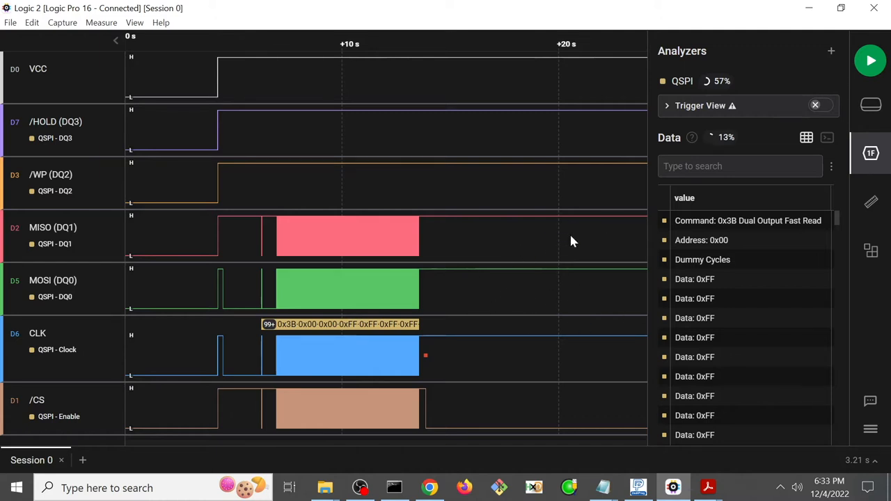
pyautogui.moveTo(509, 233)
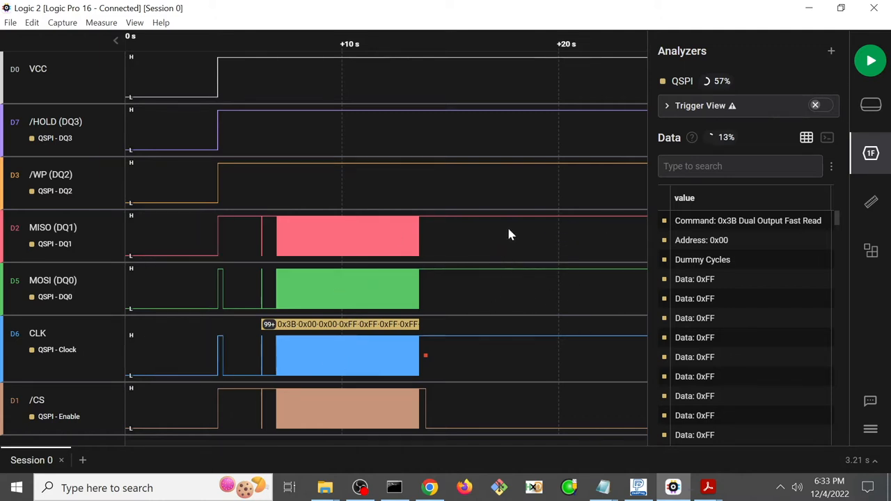
pyautogui.moveTo(531, 258)
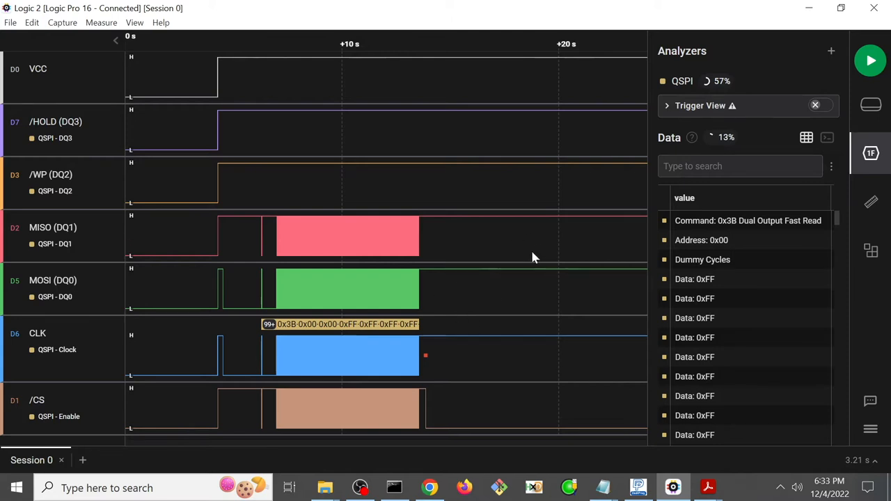
pyautogui.moveTo(568, 260)
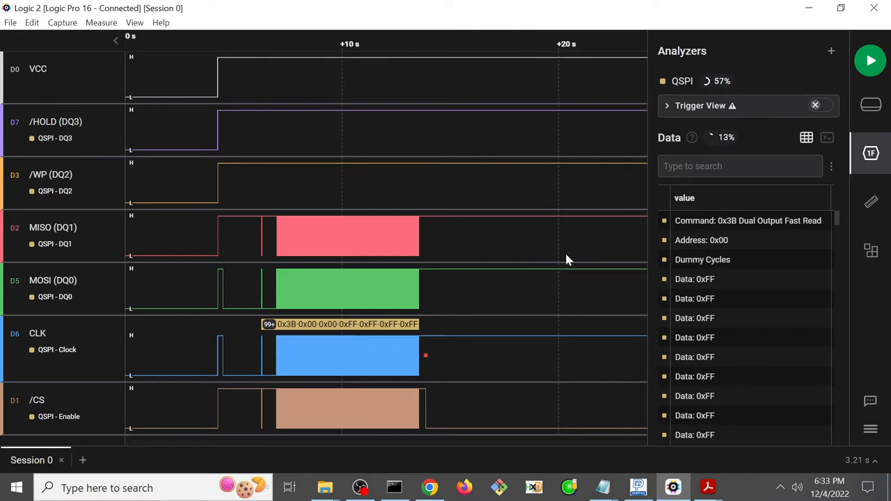
pyautogui.moveTo(582, 276)
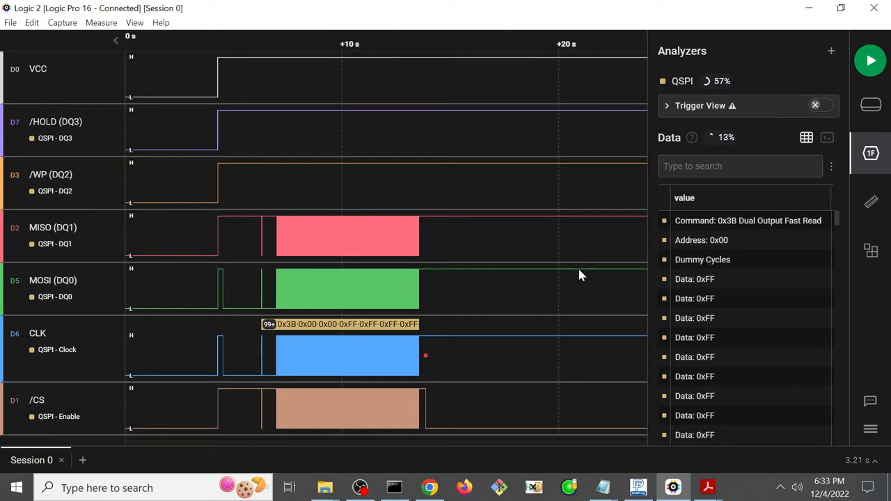
pyautogui.moveTo(524, 434)
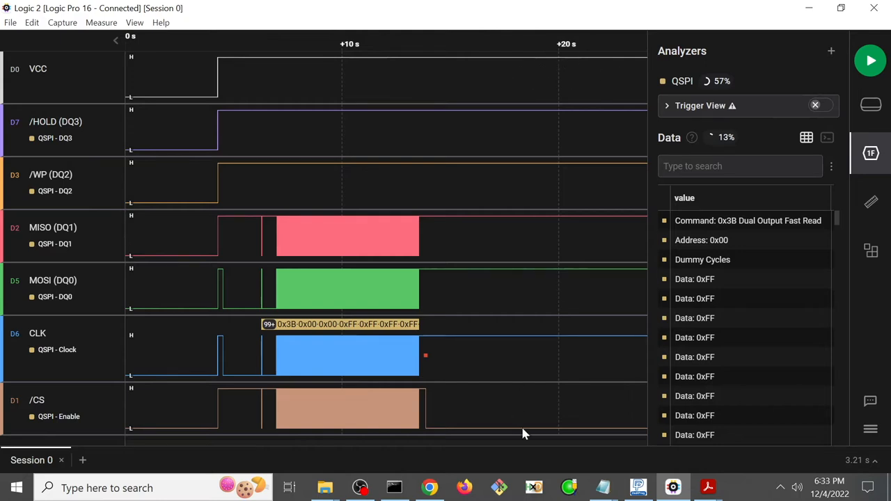
pyautogui.moveTo(543, 293)
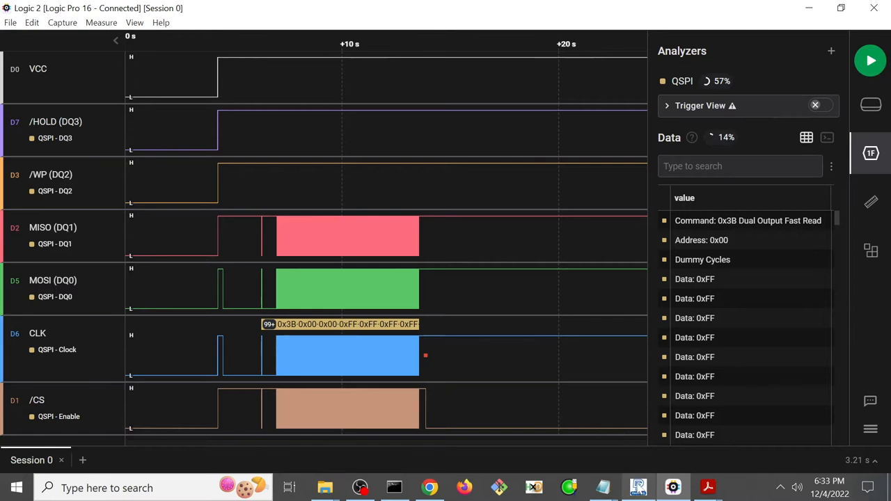
pyautogui.moveTo(543, 373)
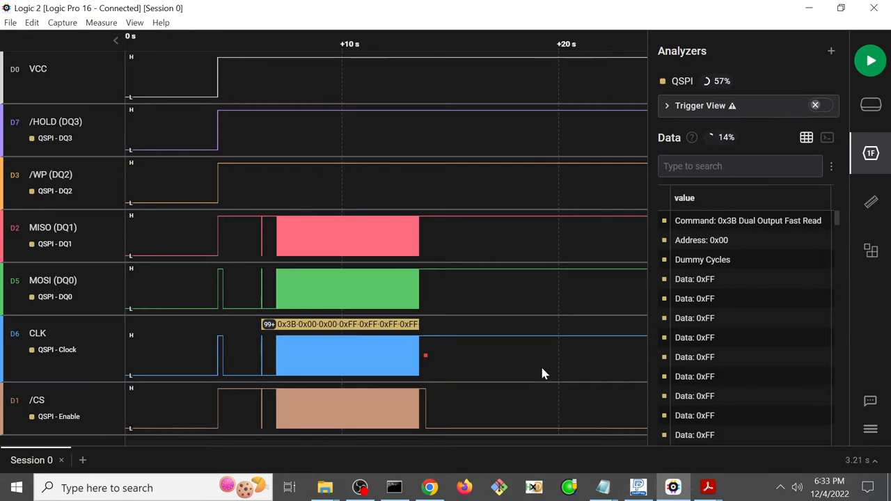
pyautogui.moveTo(626, 300)
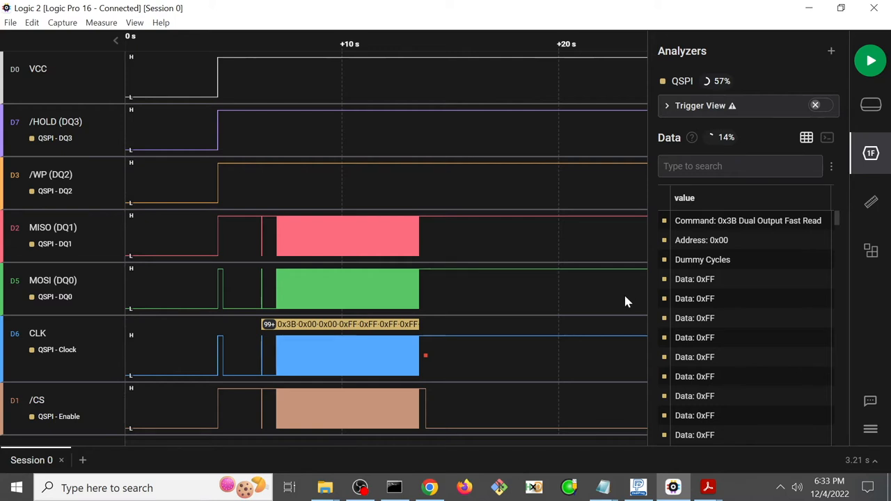
pyautogui.click(870, 62)
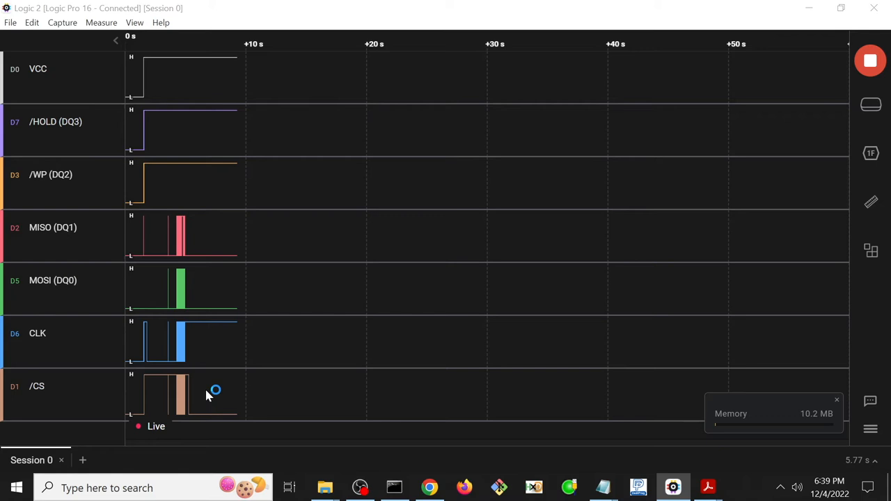
# - Bring DediProg forward so it detects the flash chip over the SF600Plus
pyautogui.click(638, 487)
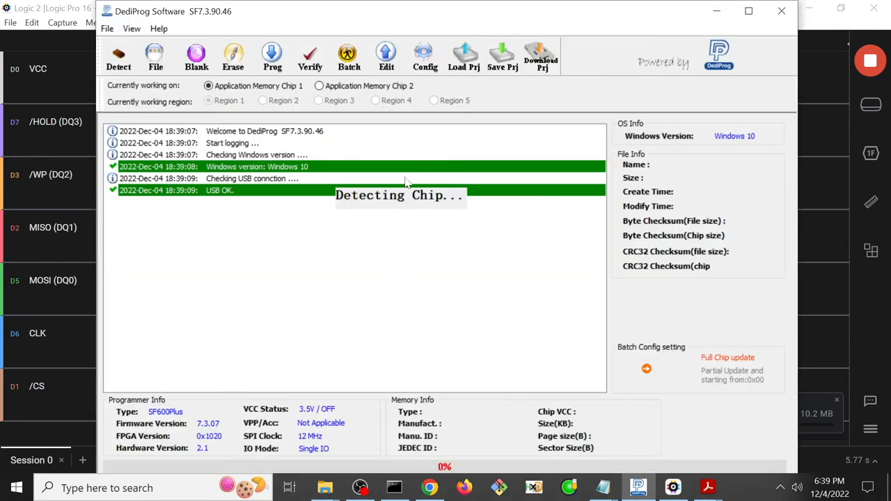
pyautogui.moveTo(465, 223)
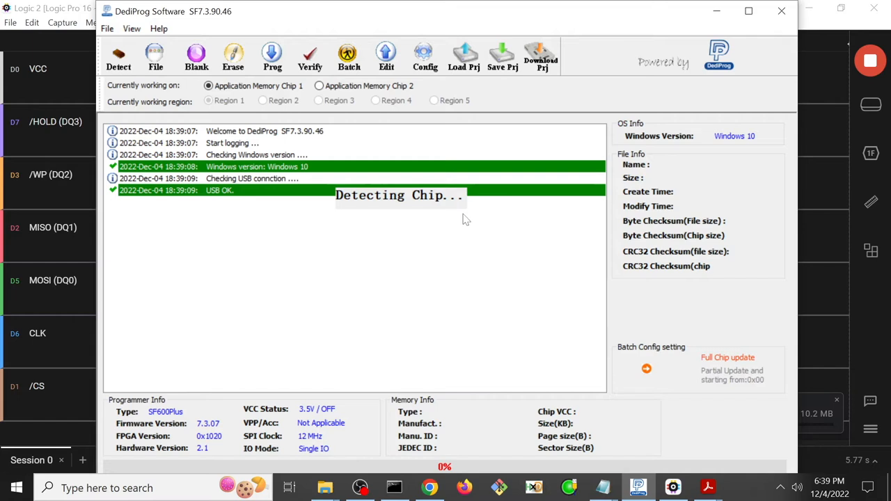
pyautogui.moveTo(470, 220)
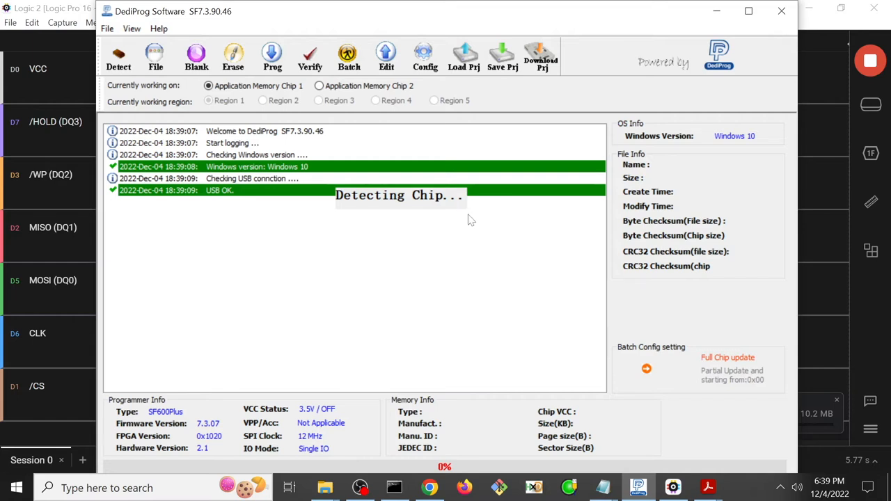
pyautogui.moveTo(817, 95)
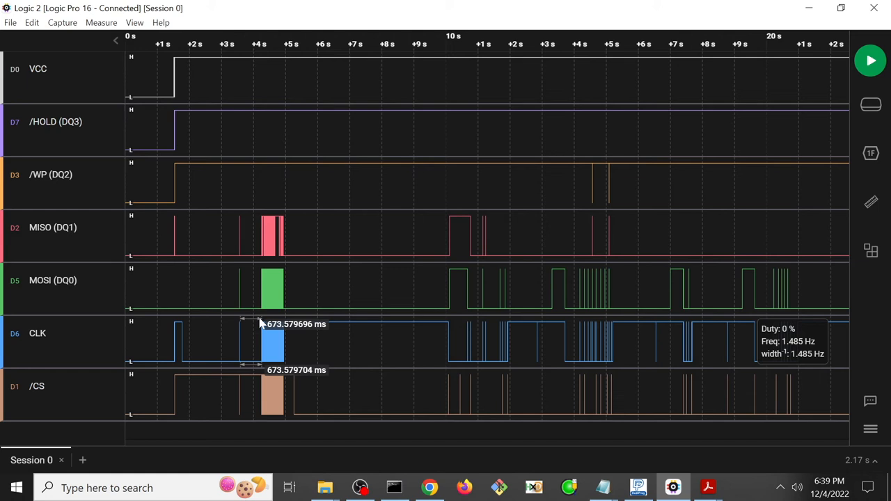
pyautogui.moveTo(243, 320)
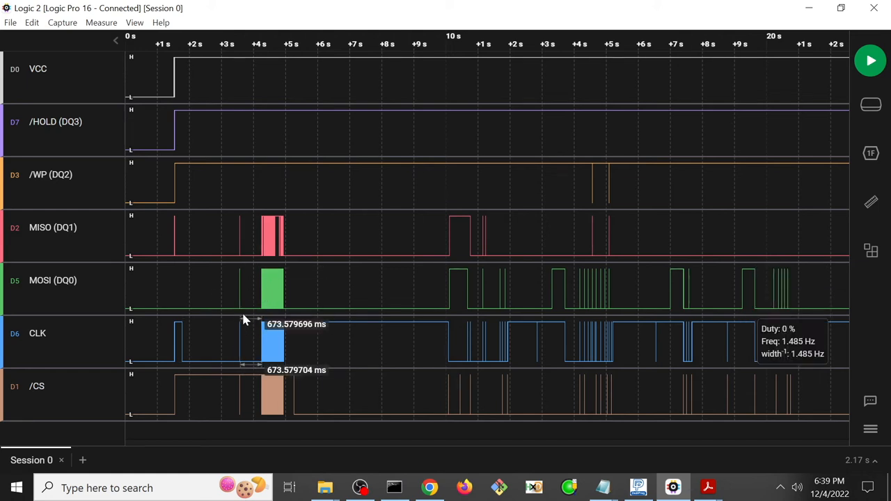
pyautogui.moveTo(277, 292)
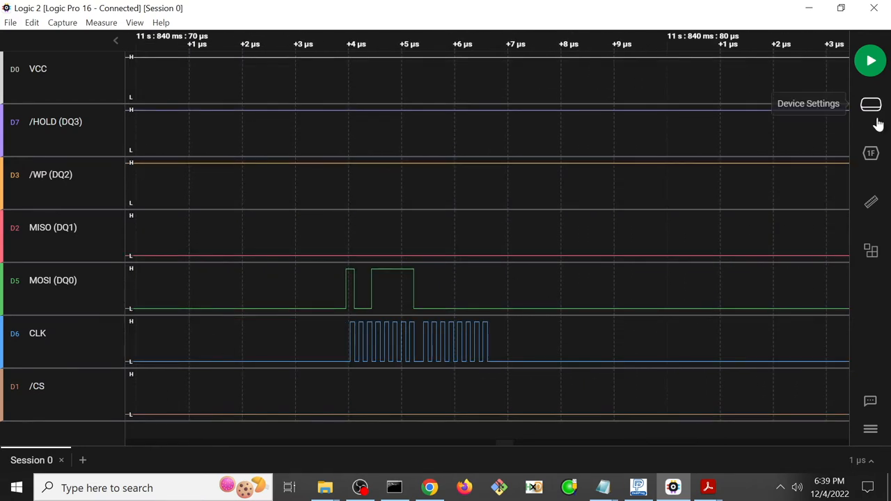
# - Add the QSPI protocol analyzer so the burst decodes as command 0x9F with data bytes
pyautogui.click(872, 104)
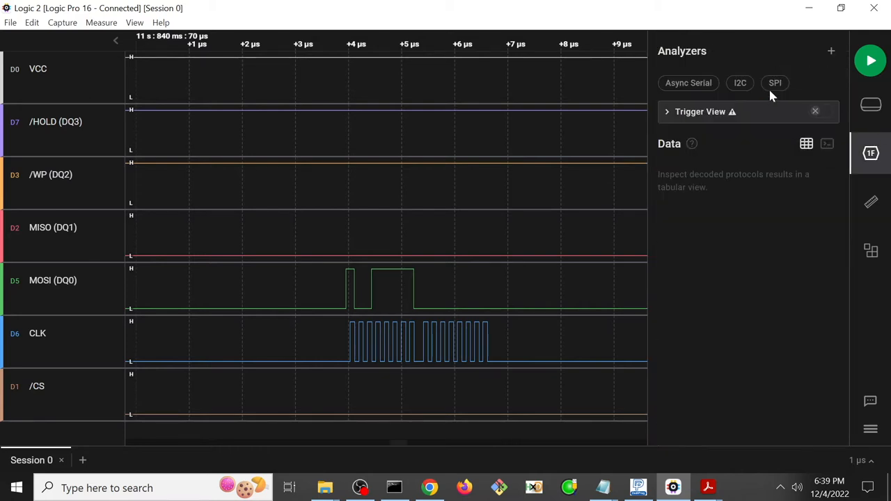
pyautogui.click(830, 50)
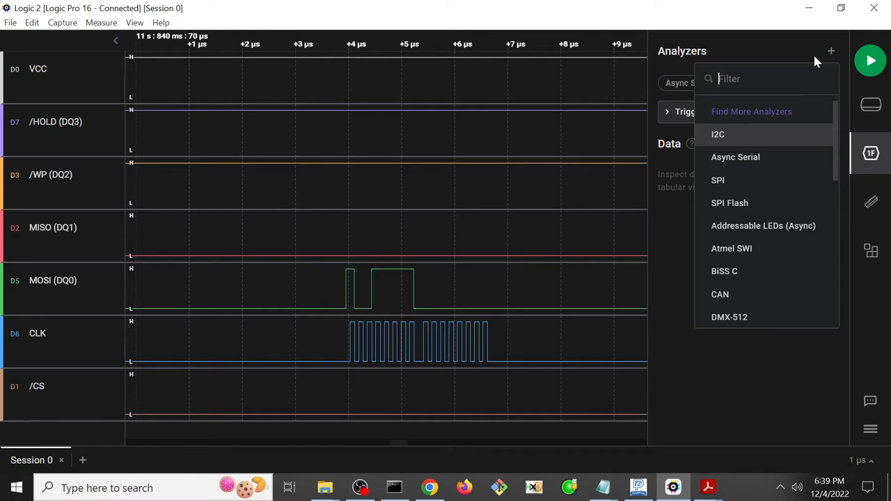
pyautogui.write('QSPI')
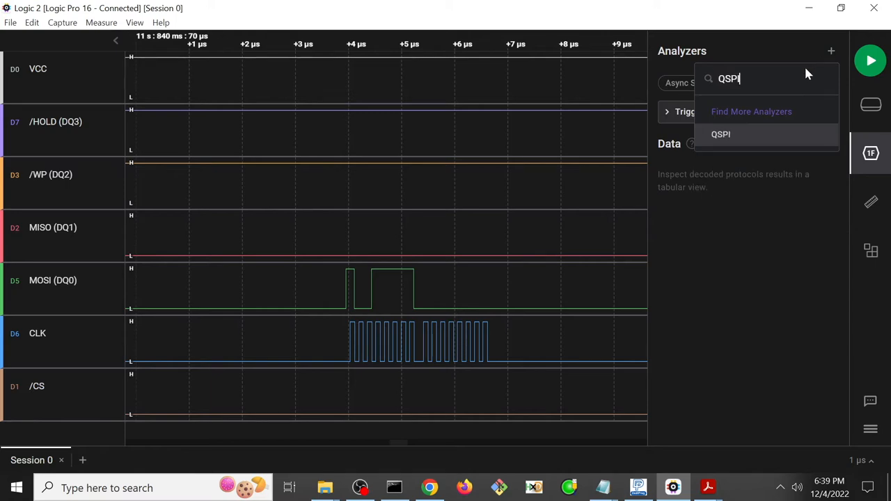
pyautogui.click(721, 134)
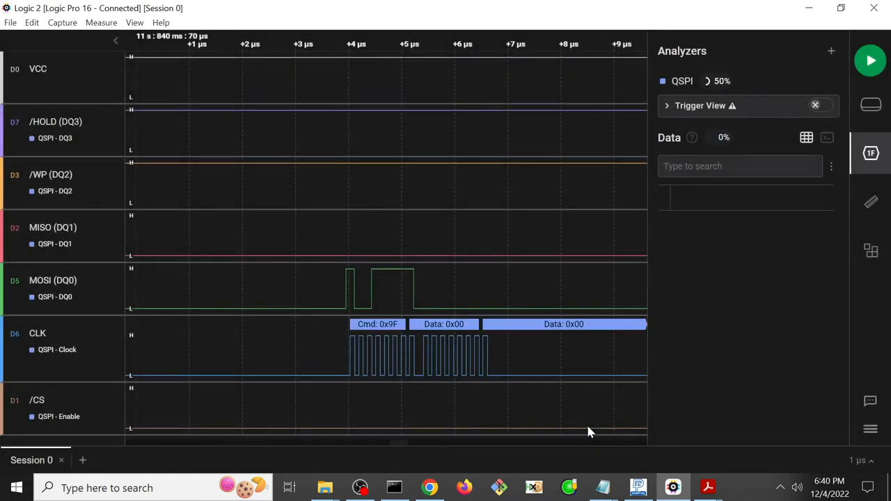
pyautogui.moveTo(387, 320)
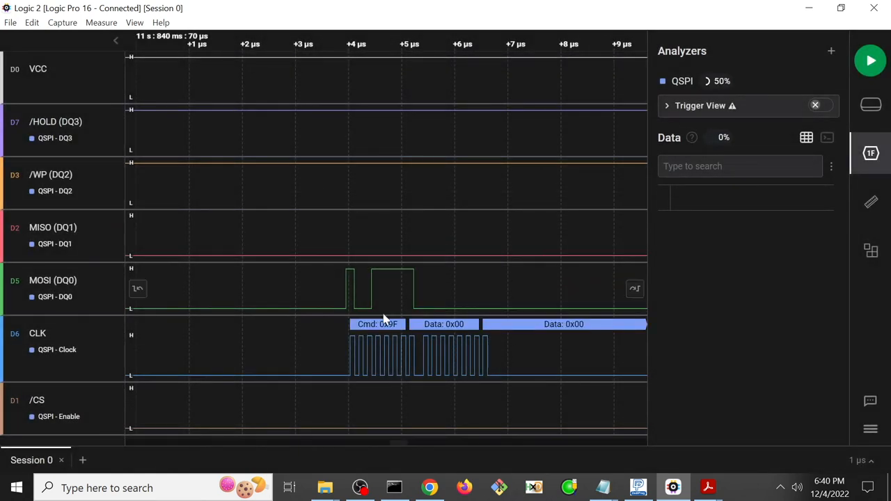
pyautogui.moveTo(390, 304)
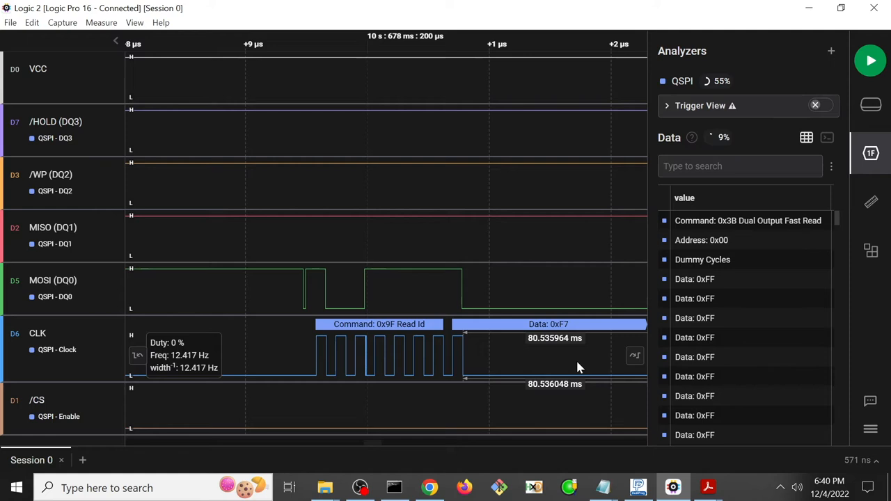
pyautogui.moveTo(568, 338)
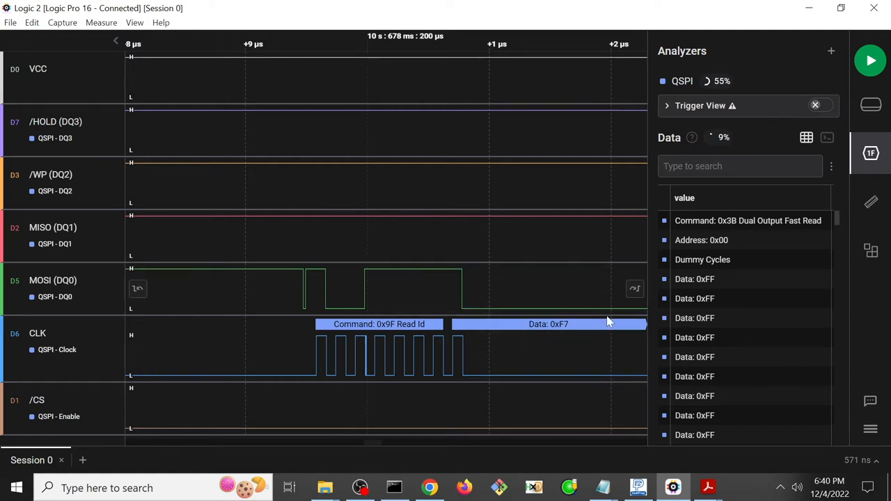
pyautogui.moveTo(592, 327)
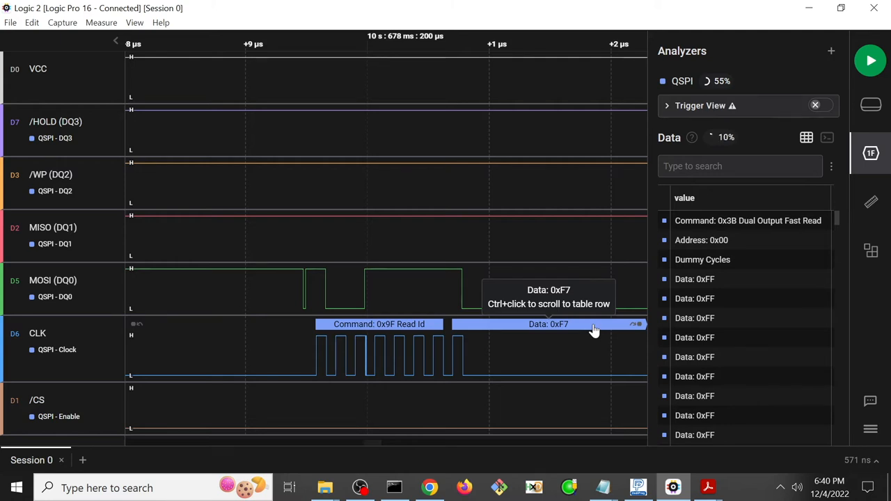
pyautogui.moveTo(504, 353)
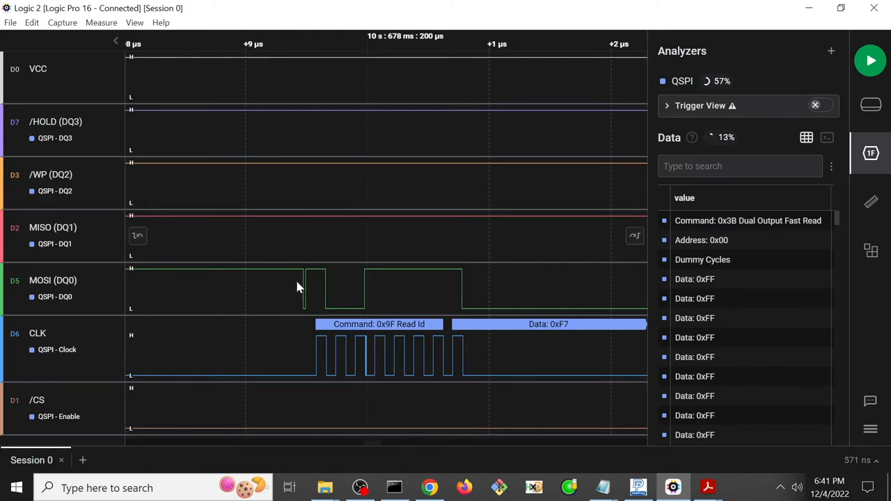
pyautogui.moveTo(360, 334)
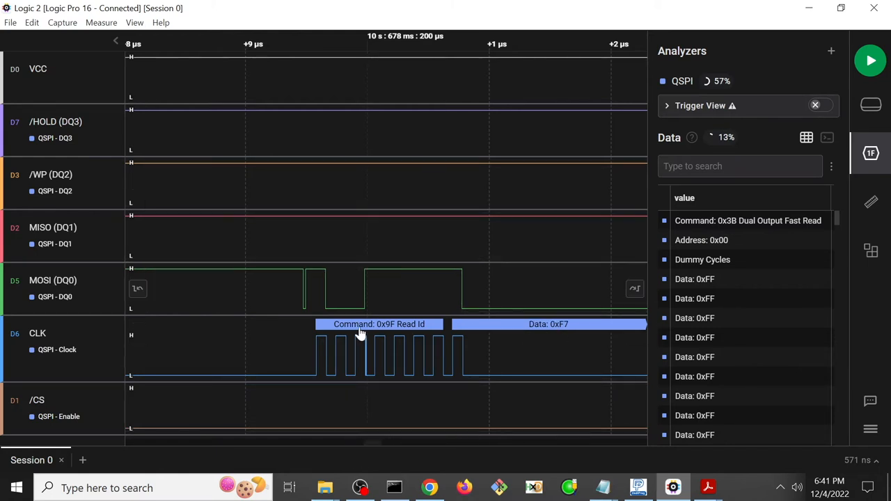
pyautogui.moveTo(304, 432)
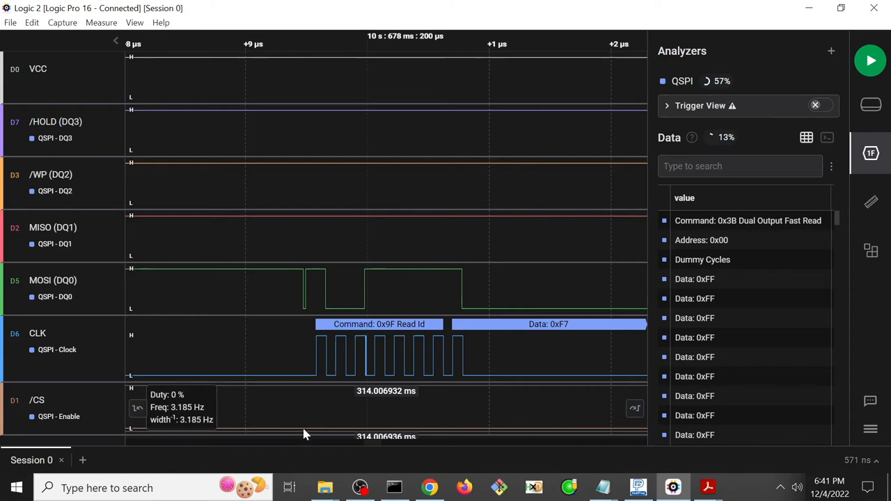
pyautogui.moveTo(448, 342)
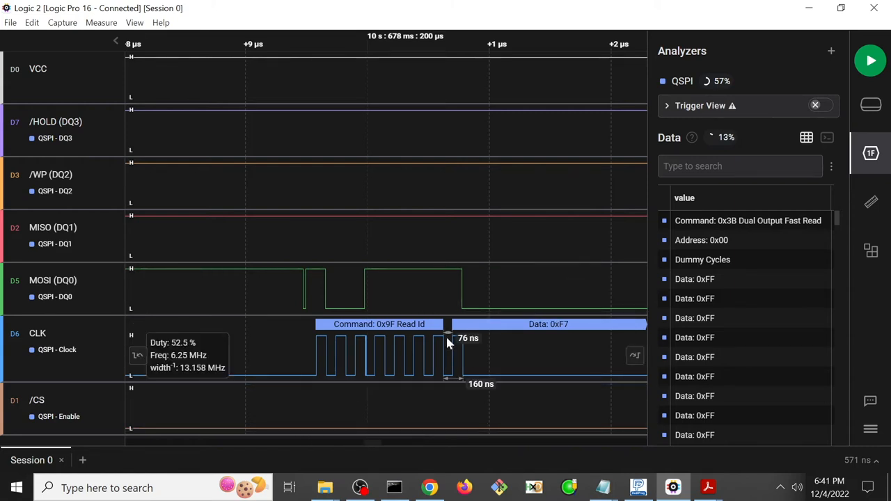
pyautogui.moveTo(512, 389)
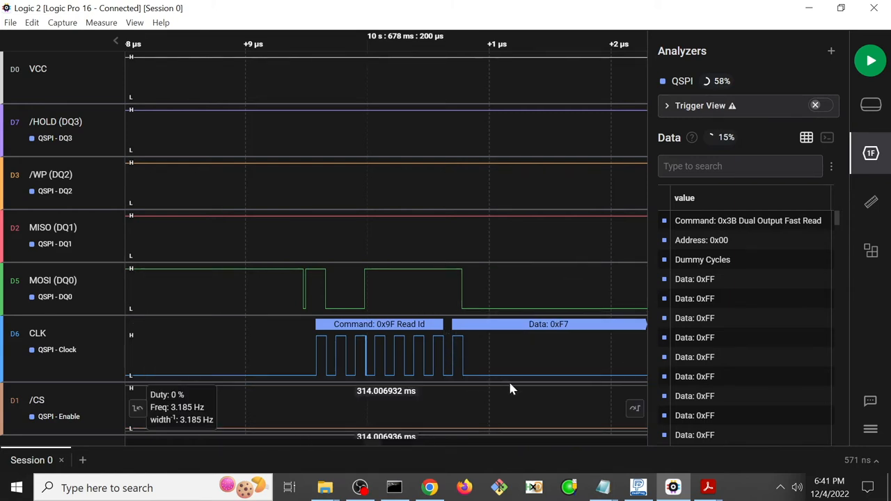
pyautogui.moveTo(564, 384)
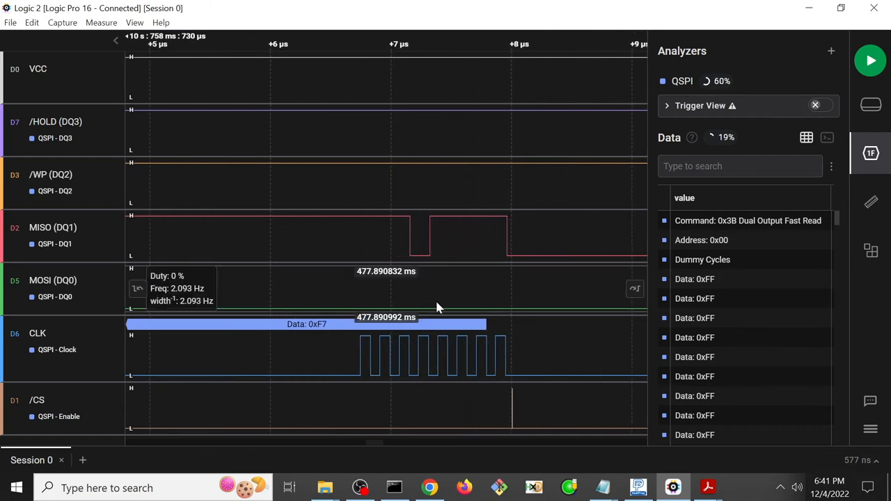
pyautogui.moveTo(370, 260)
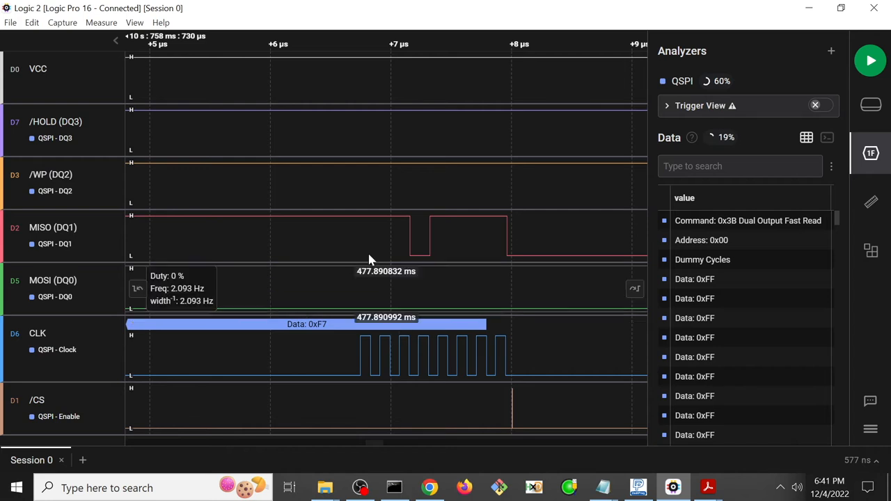
pyautogui.moveTo(367, 351)
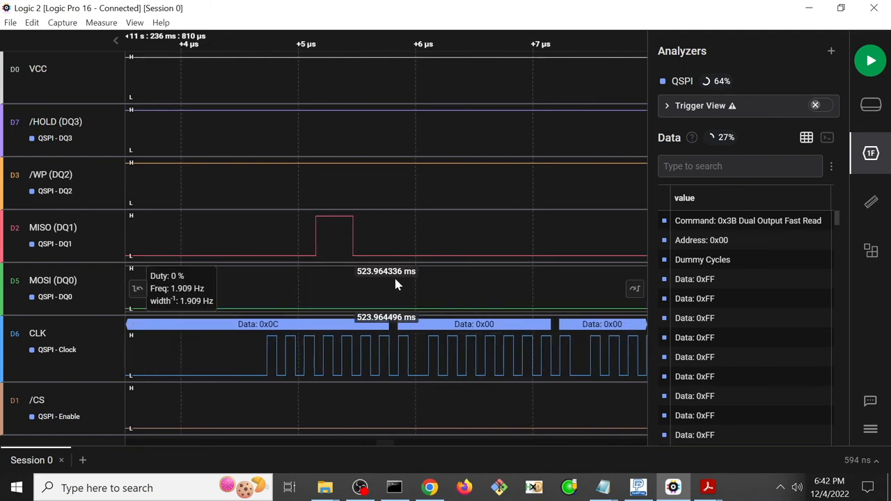
# - Pan along the timeline past Data 0xF7 to the following 0x0C and 0x00 bytes
pyautogui.hscroll(-3)
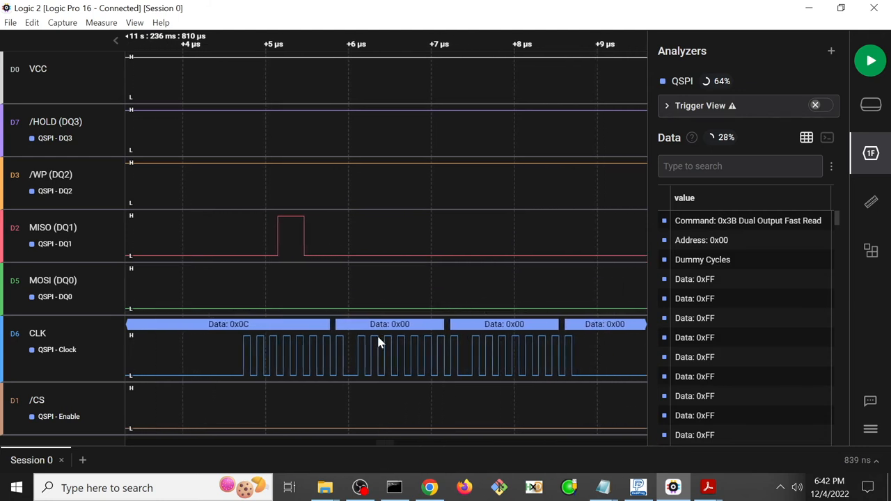
pyautogui.moveTo(432, 318)
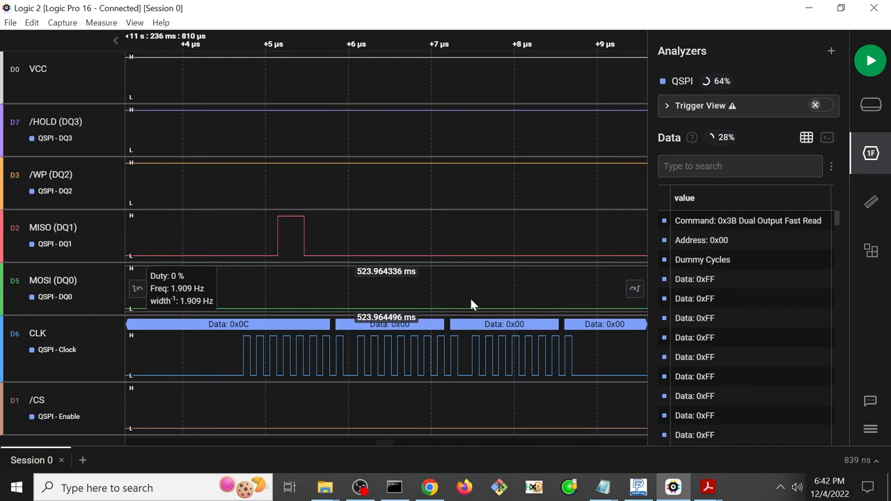
pyautogui.moveTo(270, 221)
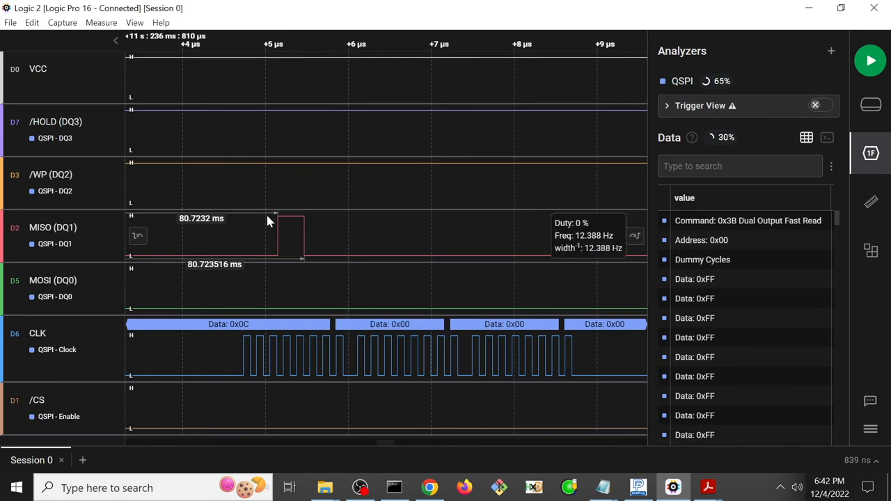
pyautogui.moveTo(309, 244)
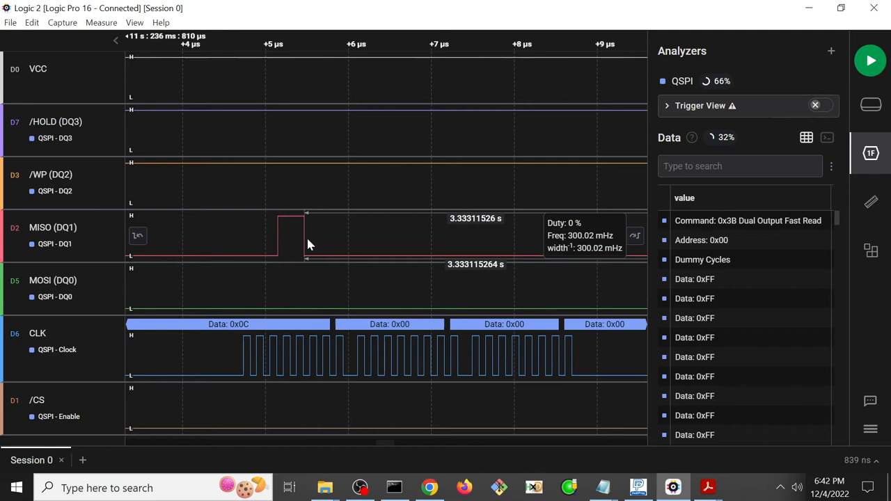
pyautogui.moveTo(707, 488)
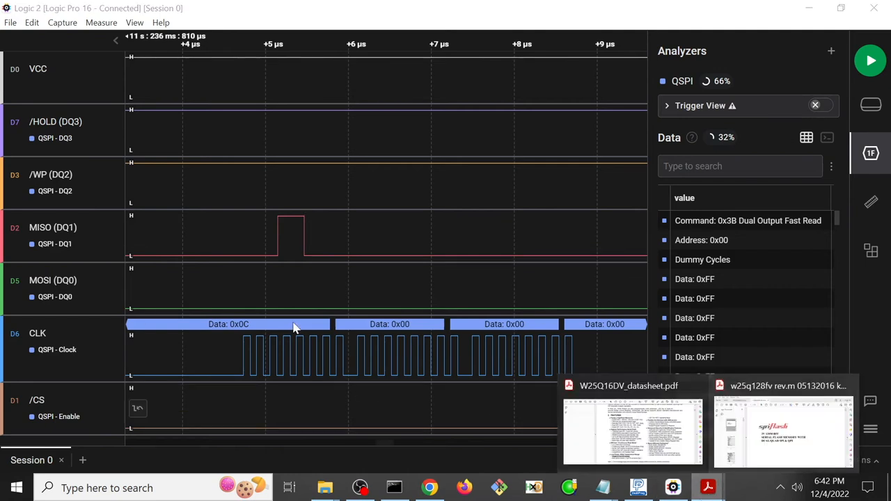
pyautogui.moveTo(376, 295)
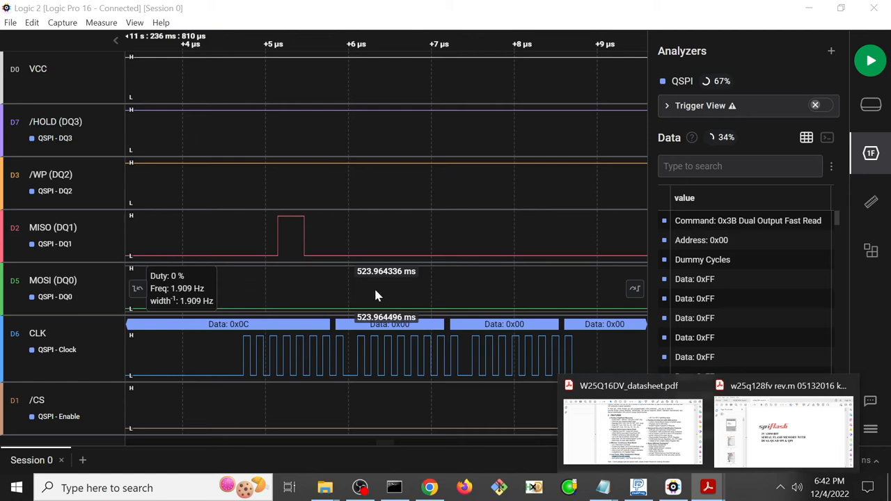
# - Scroll the W25Q128FV datasheet to the Power-down (B9h) section on page 60
pyautogui.click(782, 431)
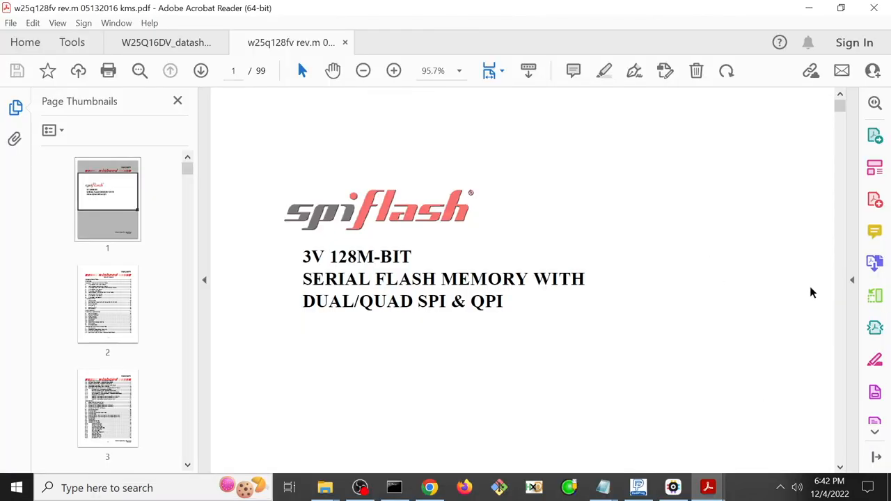
pyautogui.moveTo(589, 245)
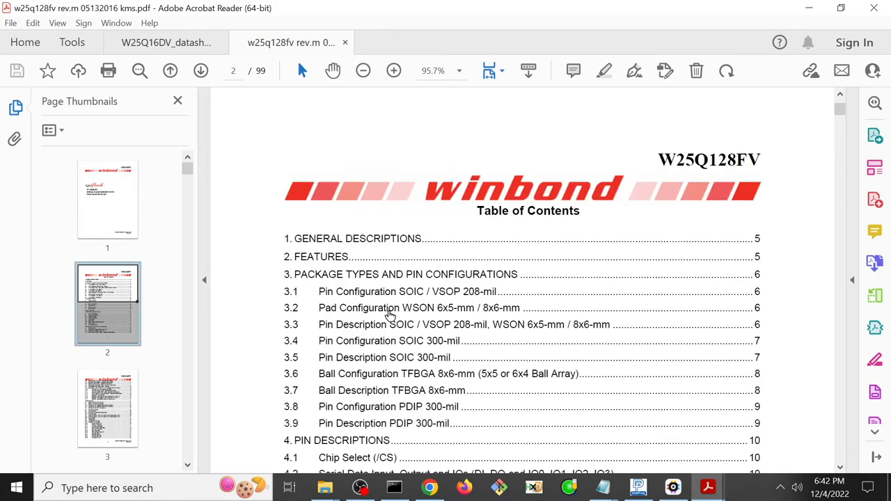
pyautogui.scroll(-3)
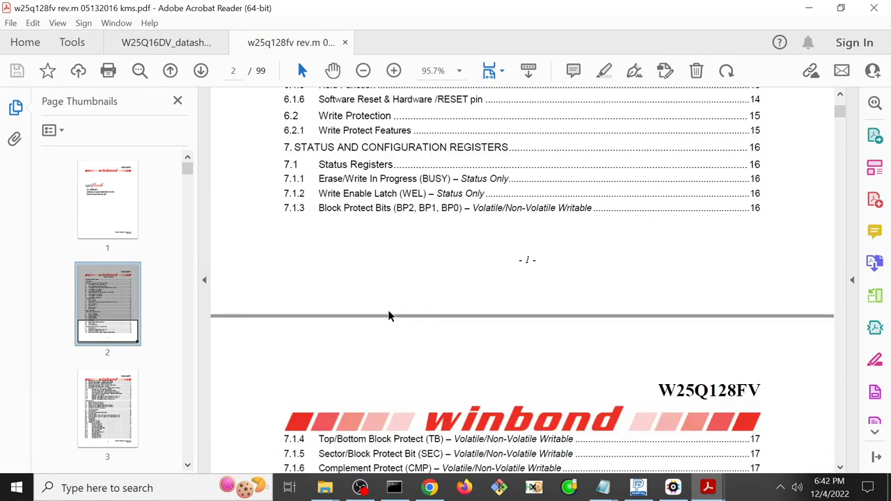
pyautogui.scroll(-3)
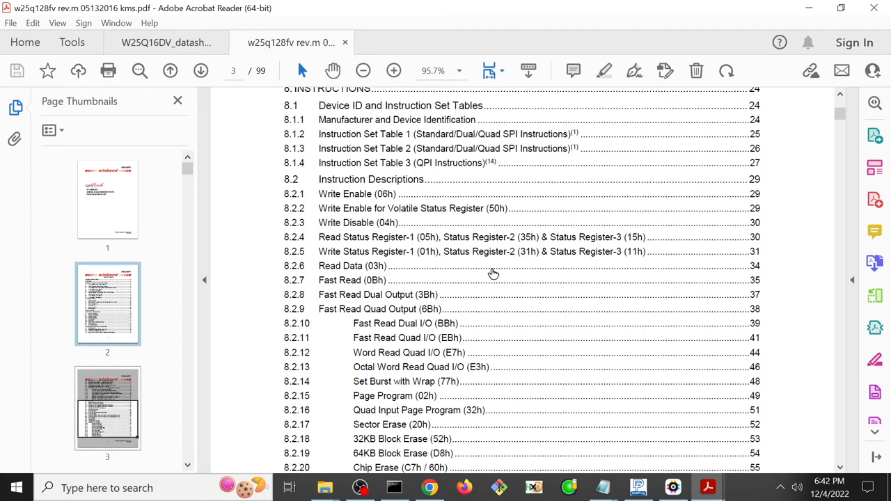
pyautogui.scroll(-3)
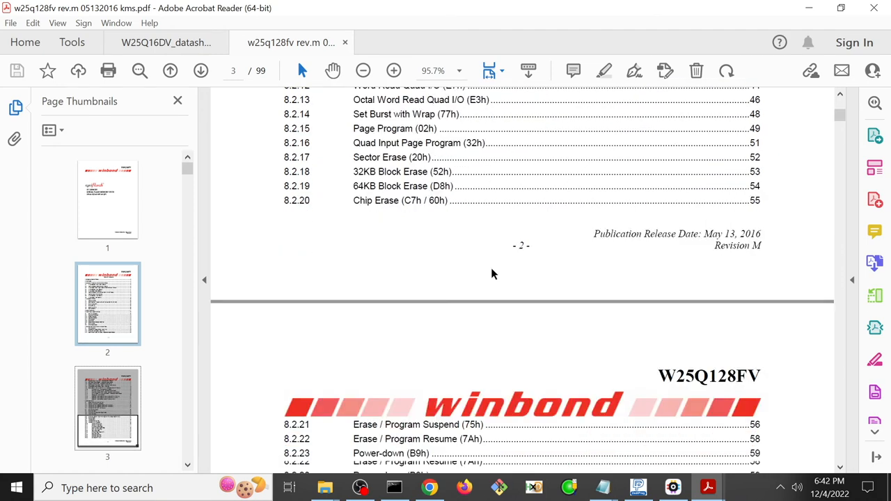
pyautogui.scroll(-3)
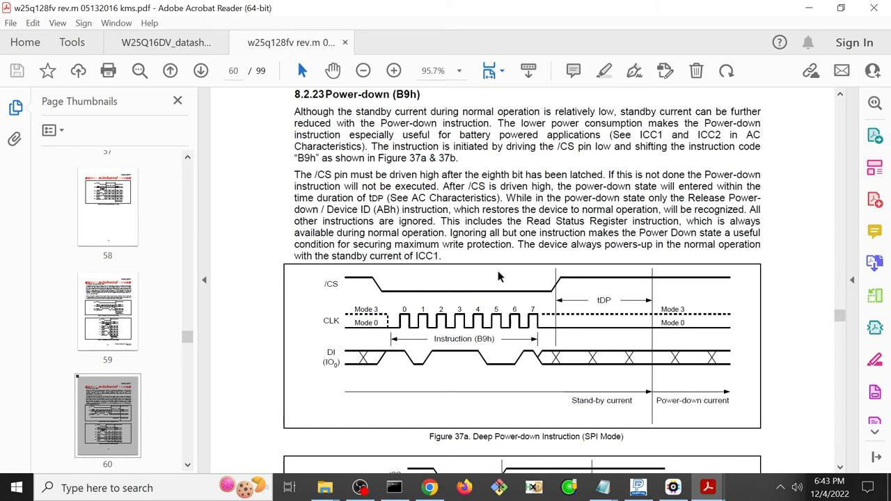
pyautogui.moveTo(560, 234)
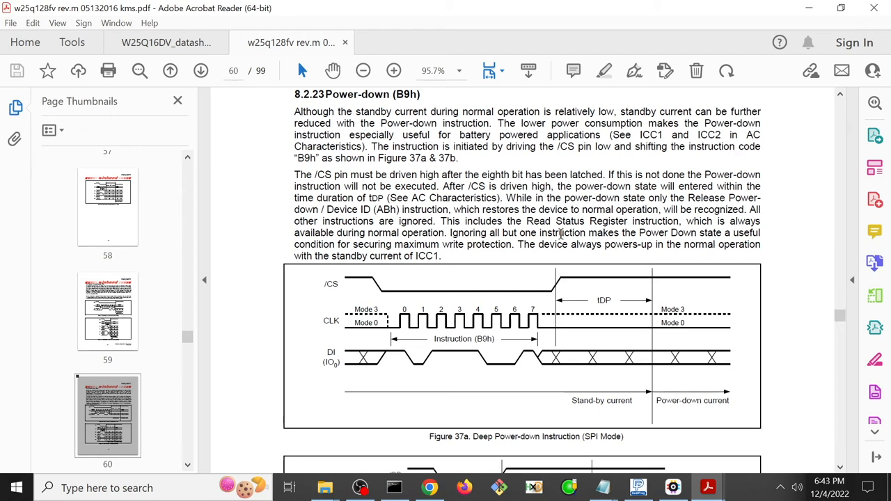
pyautogui.moveTo(529, 350)
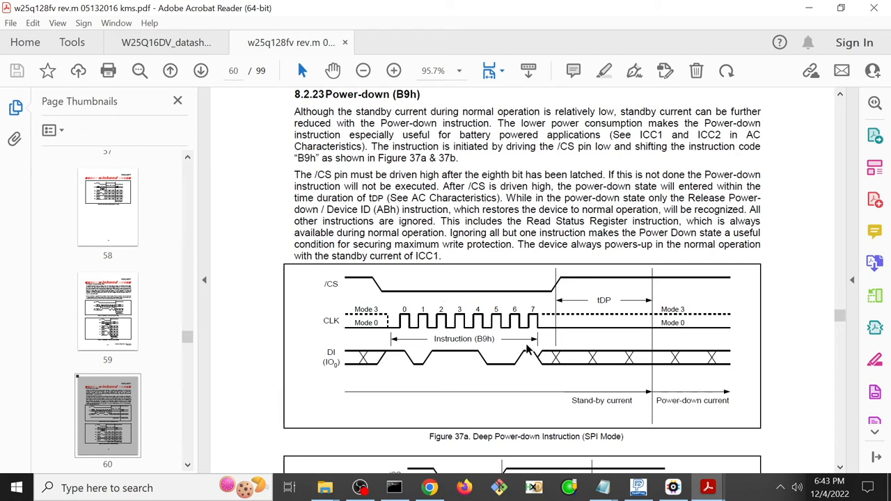
pyautogui.moveTo(588, 295)
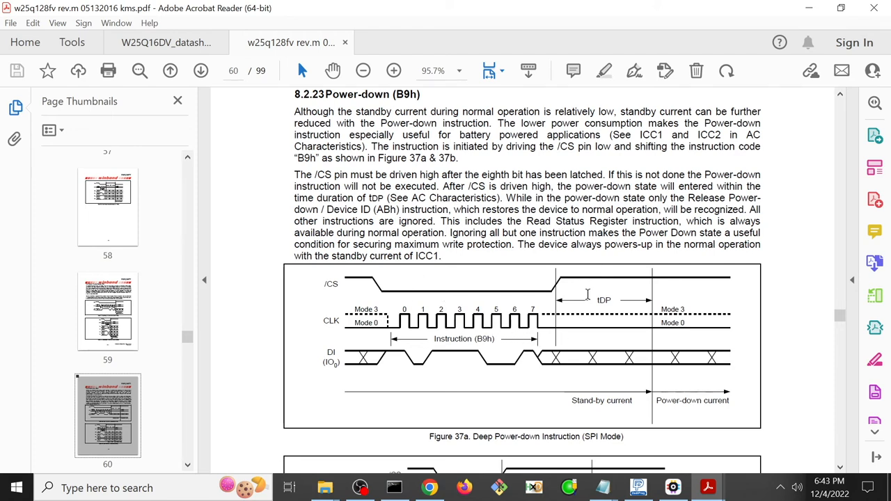
pyautogui.moveTo(573, 284)
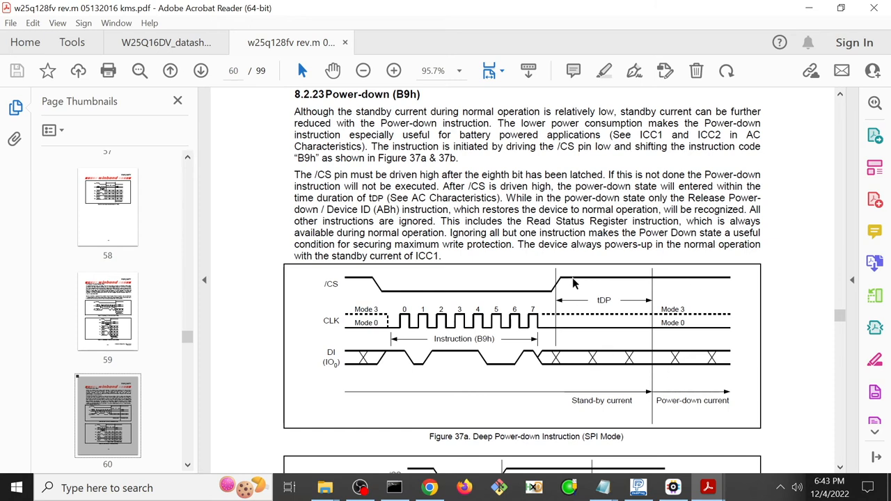
pyautogui.moveTo(675, 291)
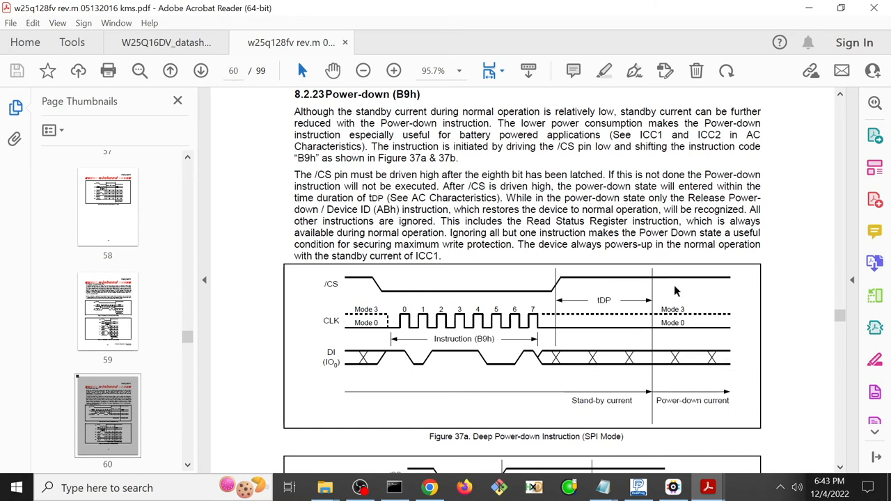
pyautogui.moveTo(667, 288)
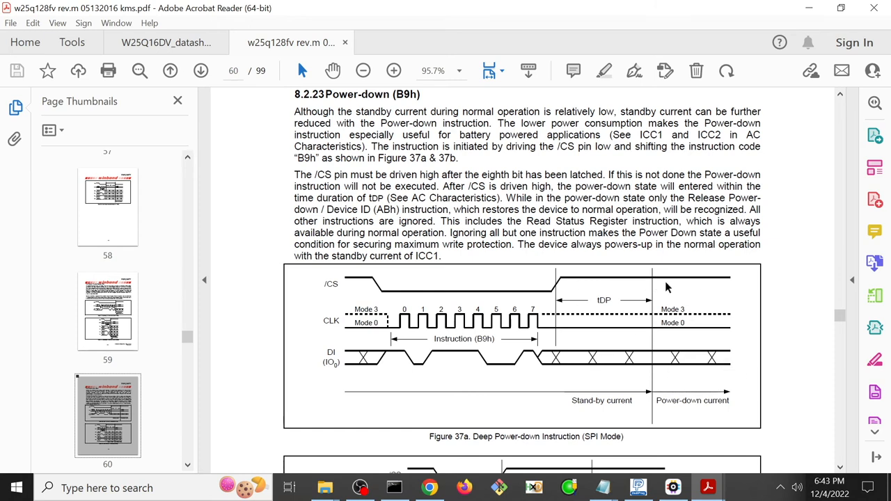
pyautogui.moveTo(679, 284)
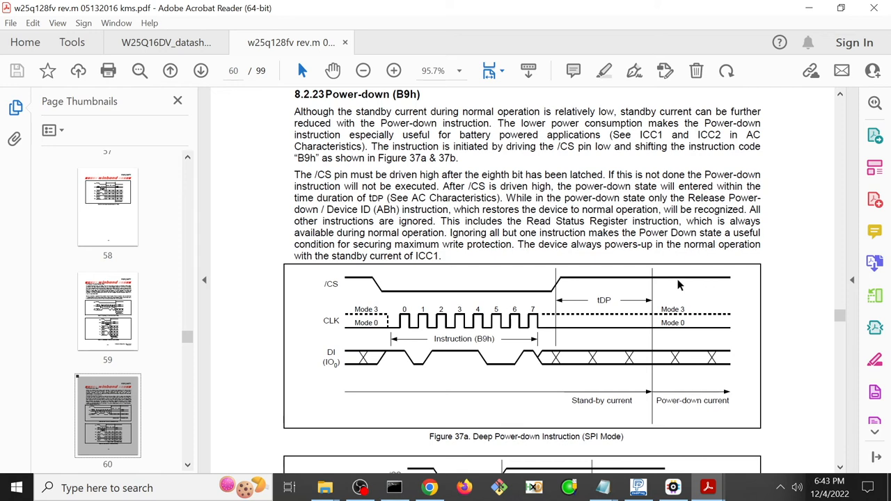
pyautogui.moveTo(724, 287)
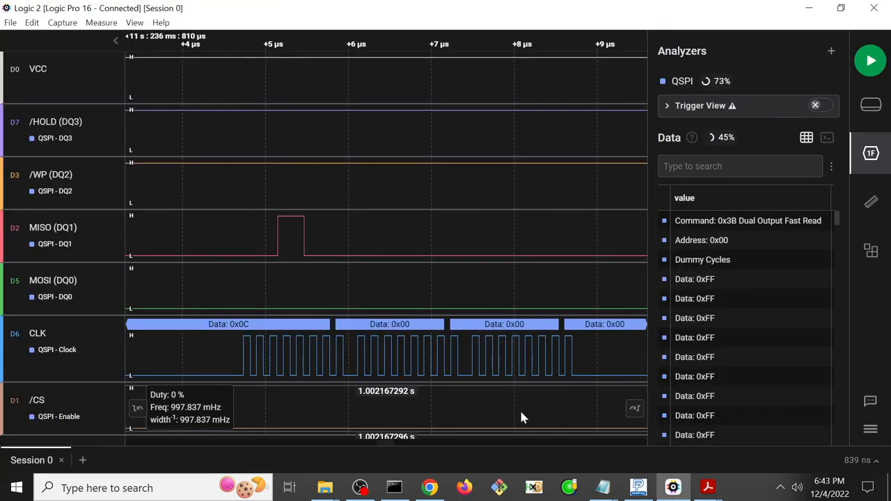
pyautogui.moveTo(707, 487)
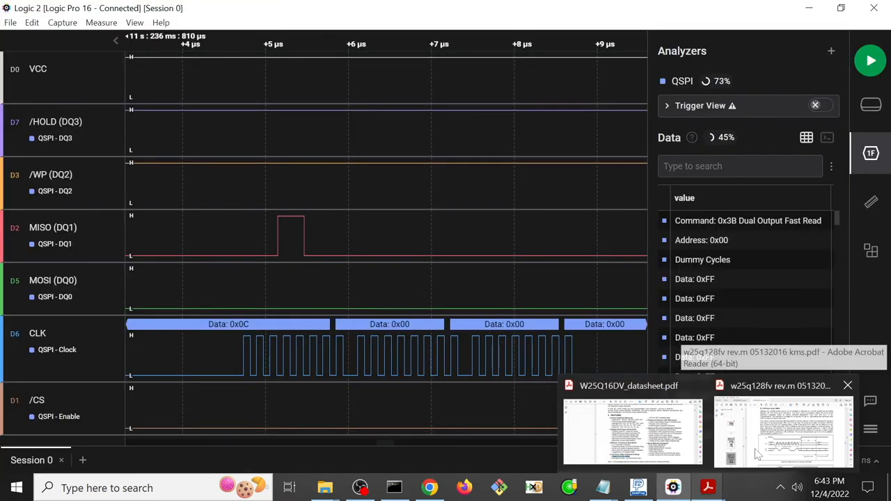
# - Bring the W25Q128FV datasheet forward at the Release Power-down / Device ID (ABh) section
pyautogui.click(783, 432)
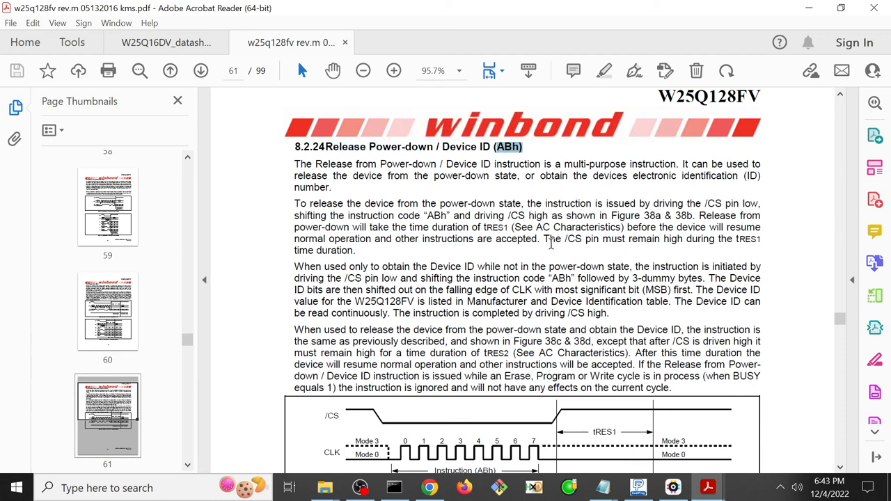
pyautogui.moveTo(523, 200)
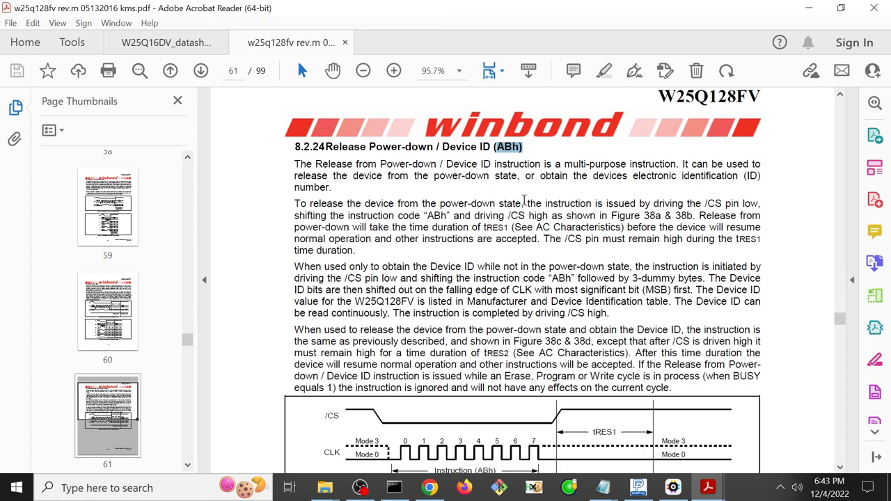
# - Switch DediProg into Config > Engineering Mode for sending raw commands
pyautogui.click(637, 488)
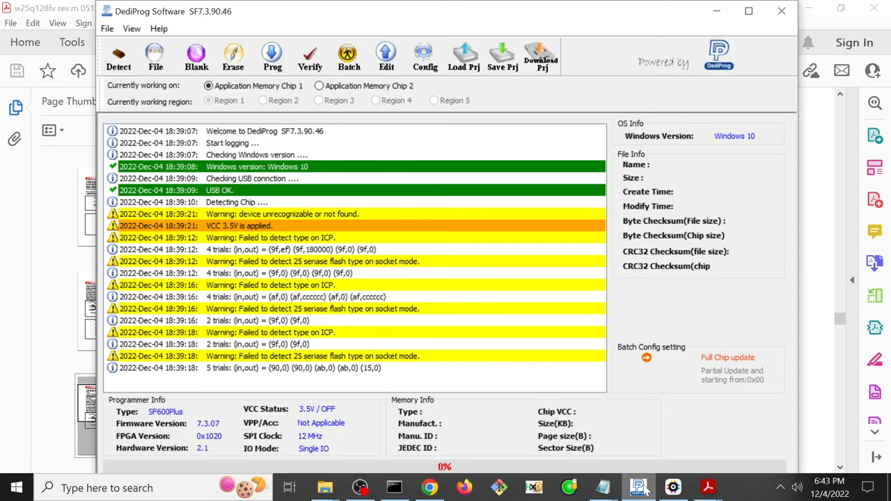
pyautogui.click(425, 57)
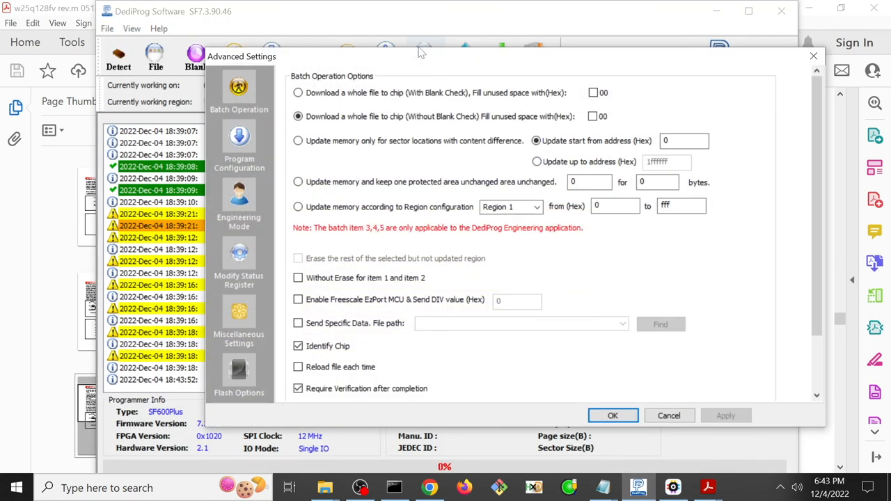
pyautogui.click(239, 195)
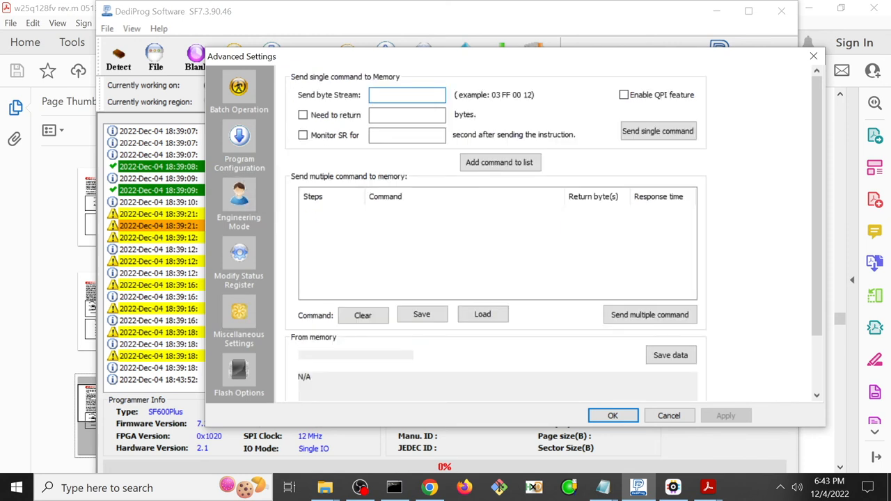
# - Add the AB and 9F commands to the engineering-mode command list
pyautogui.write('AB')
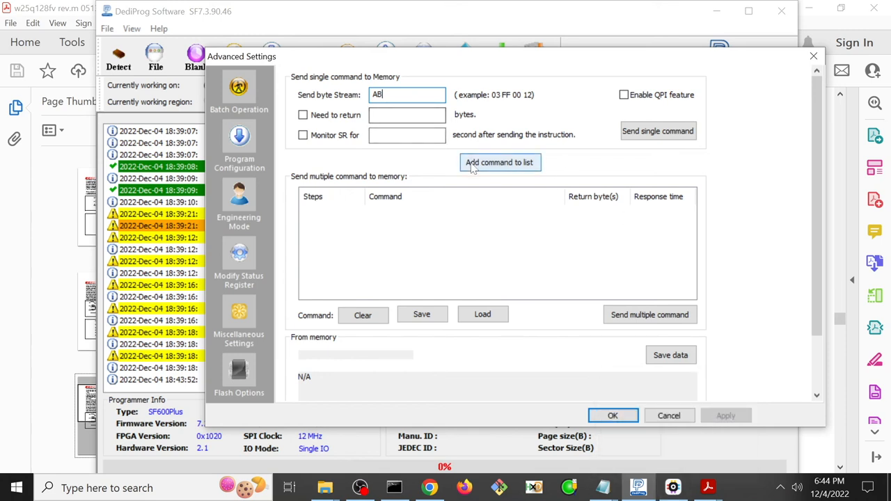
pyautogui.click(498, 162)
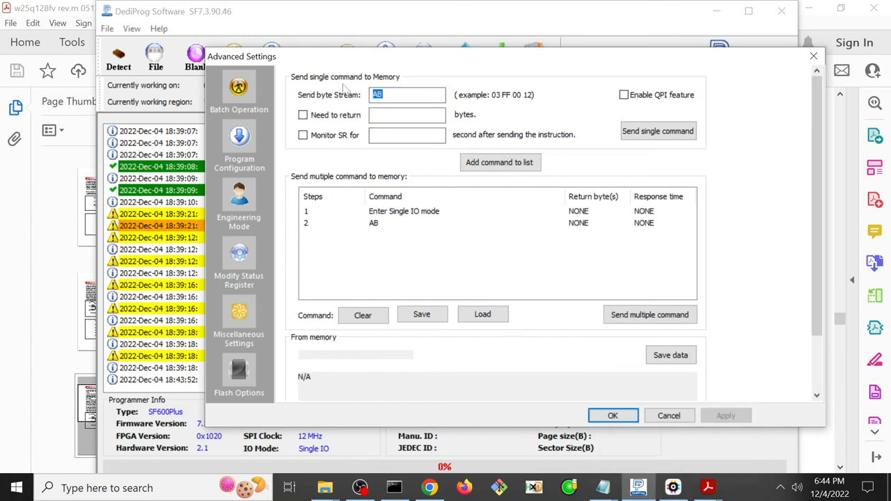
pyautogui.click(498, 162)
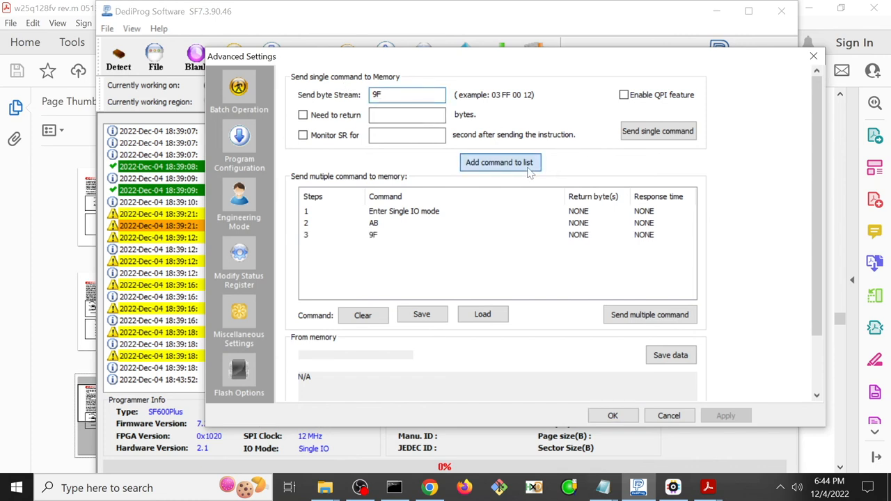
pyautogui.moveTo(570, 321)
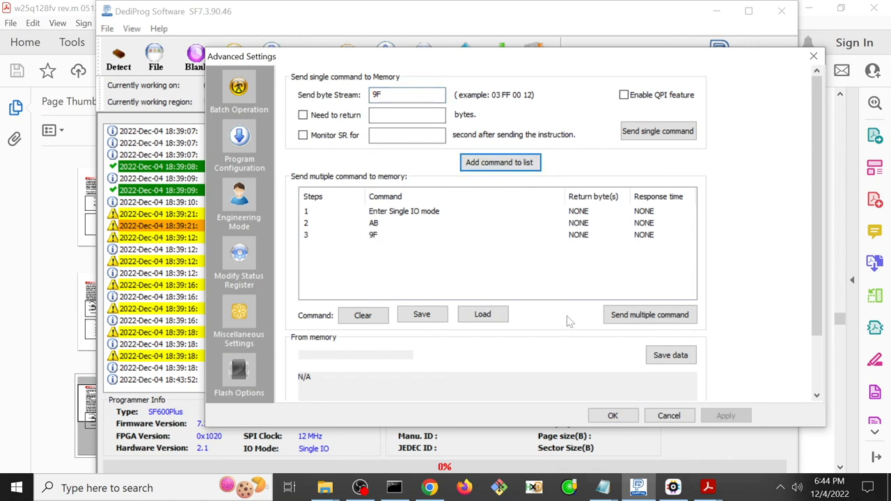
pyautogui.moveTo(707, 487)
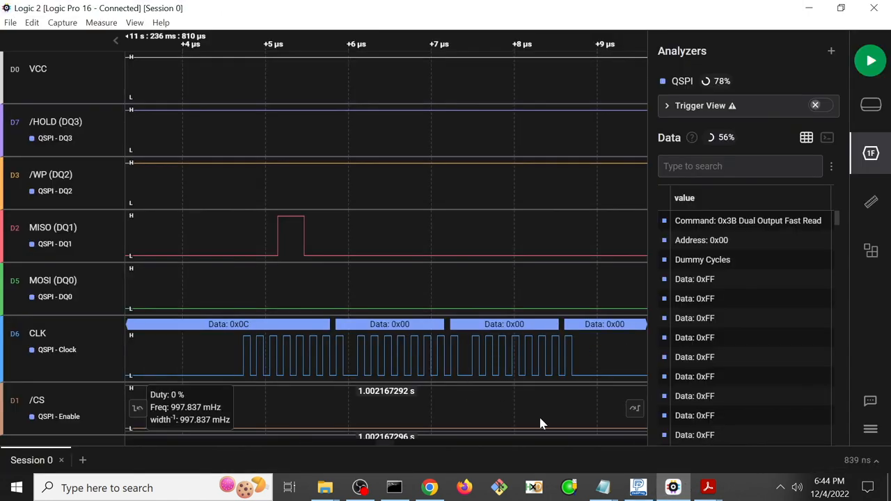
pyautogui.moveTo(573, 421)
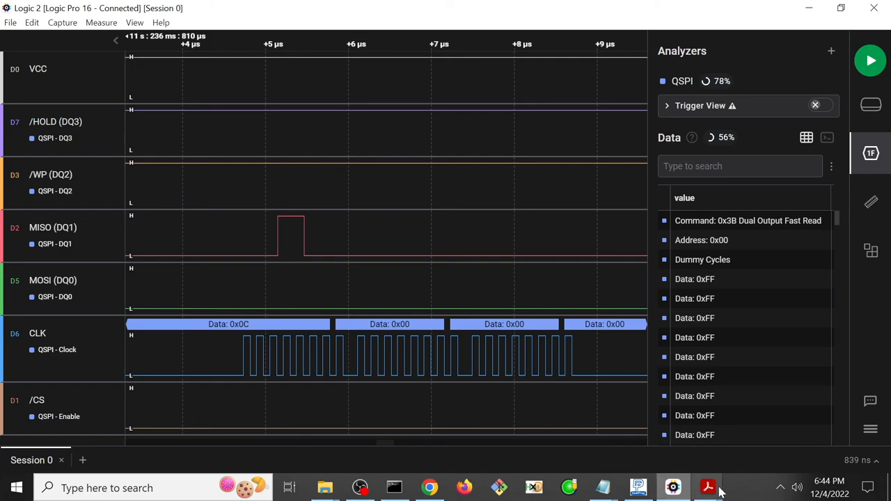
# - Scroll the datasheet to the Release Power-down (ABh) timing diagram, Figure 38a on page 61
pyautogui.click(707, 487)
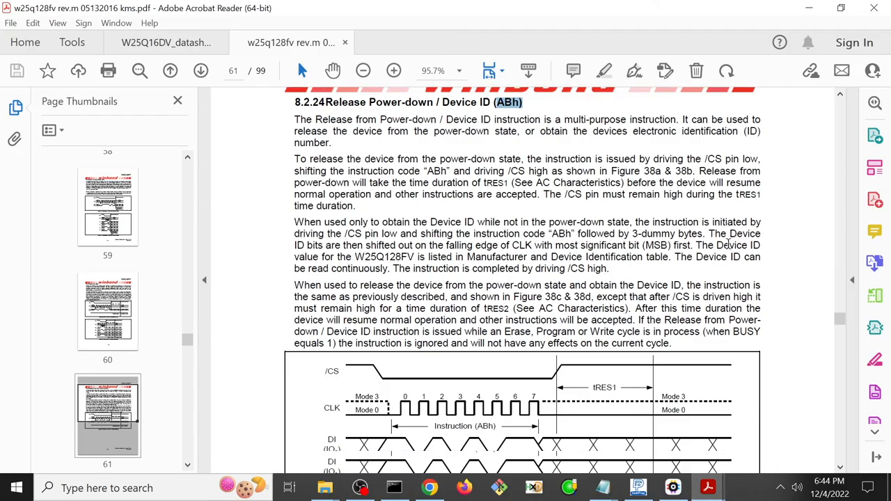
pyautogui.scroll(-3)
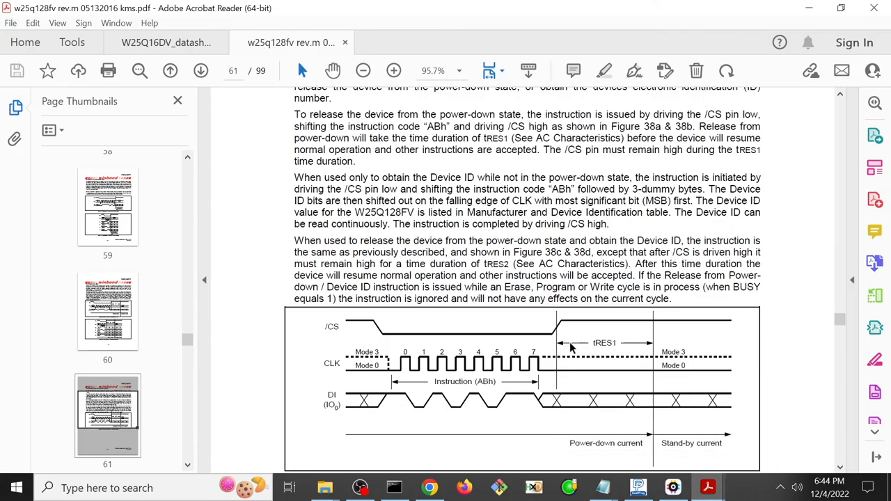
pyautogui.moveTo(632, 329)
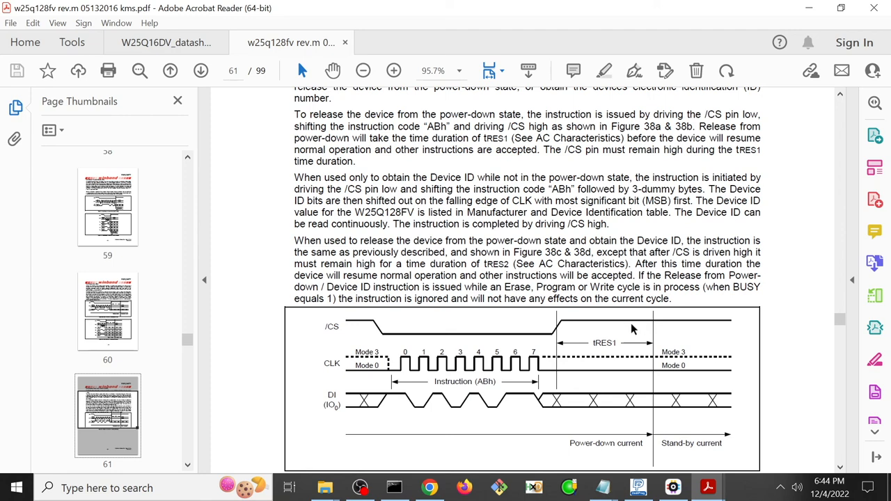
pyautogui.moveTo(643, 379)
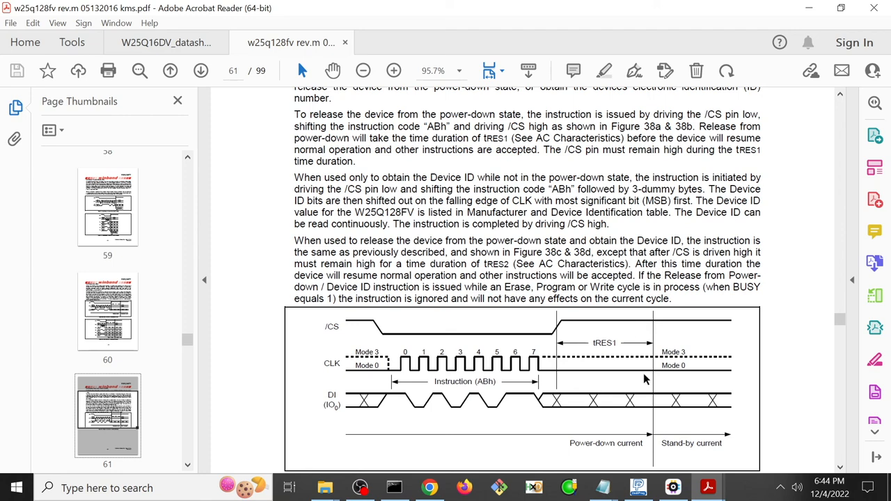
pyautogui.moveTo(649, 397)
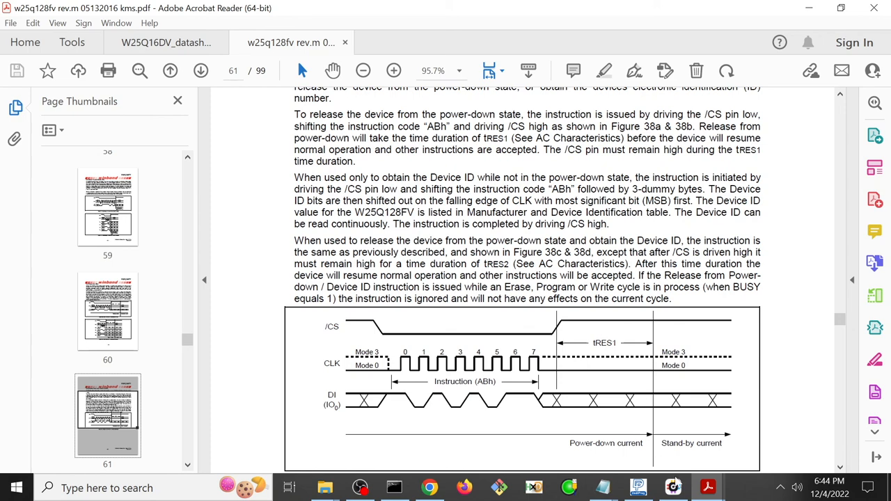
pyautogui.moveTo(672, 487)
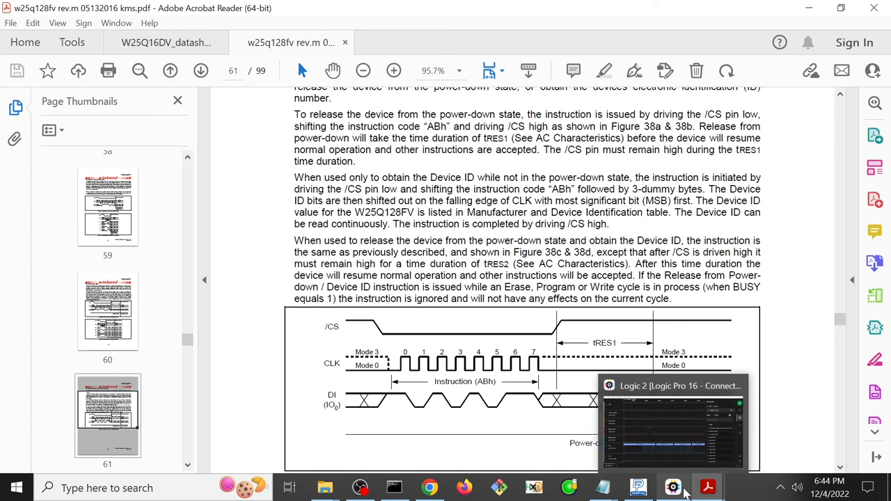
# - Bring the Logic 2 QSPI capture back to the front to inspect the decoded commands
pyautogui.click(671, 424)
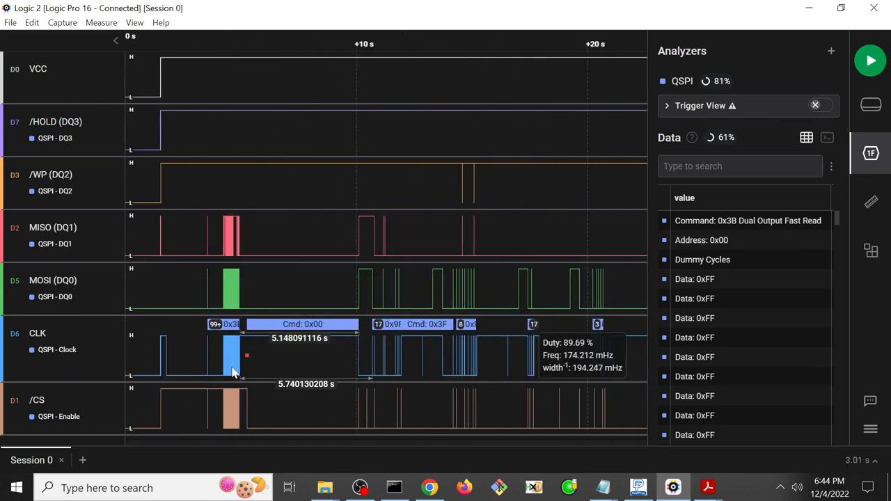
pyautogui.moveTo(439, 353)
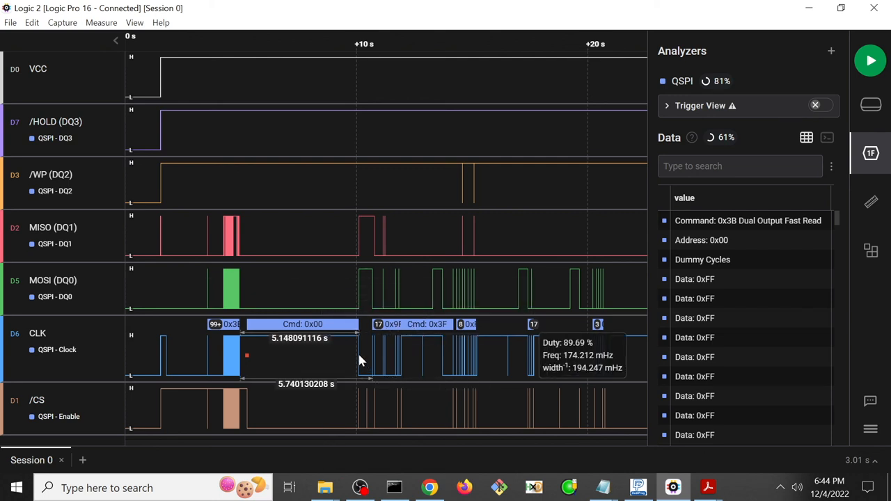
pyautogui.moveTo(629, 468)
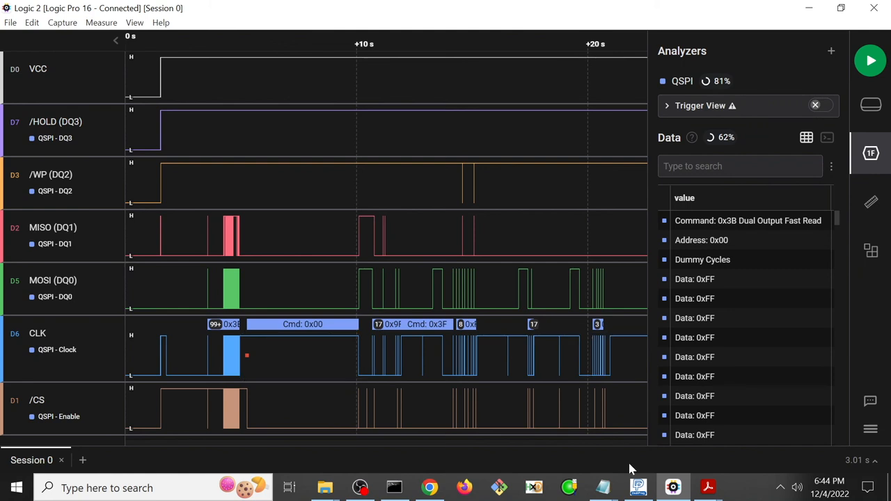
pyautogui.moveTo(362, 400)
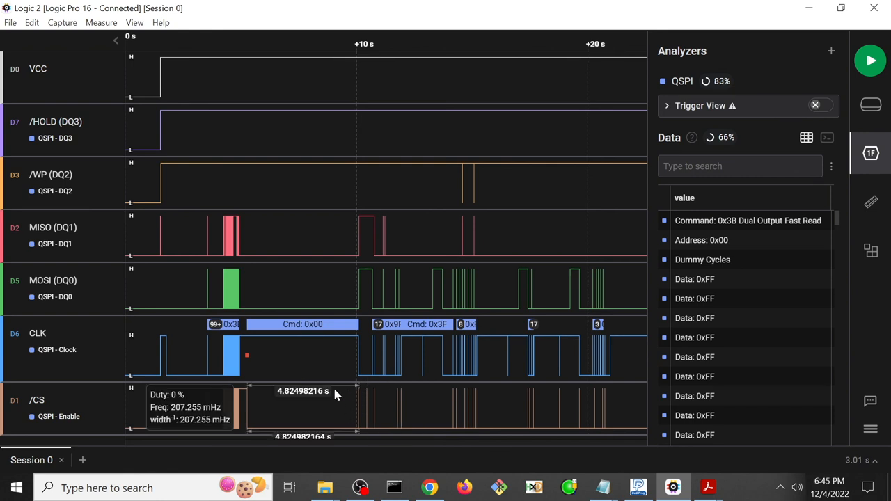
pyautogui.moveTo(341, 407)
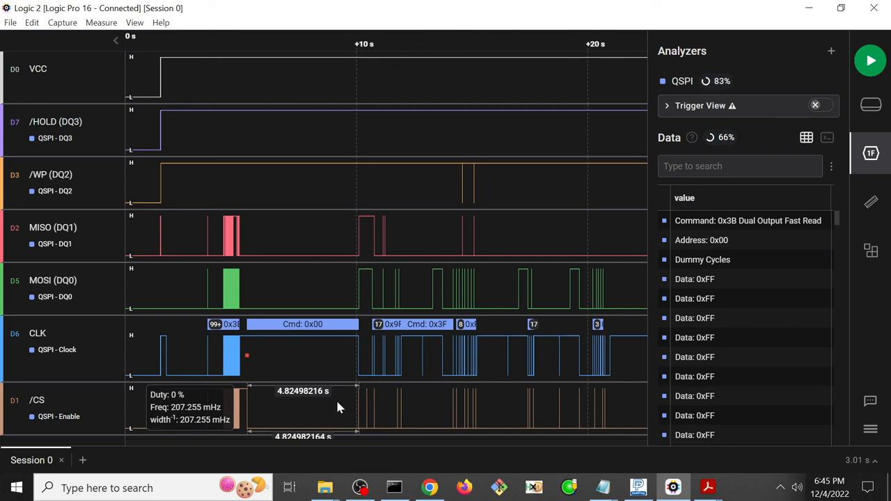